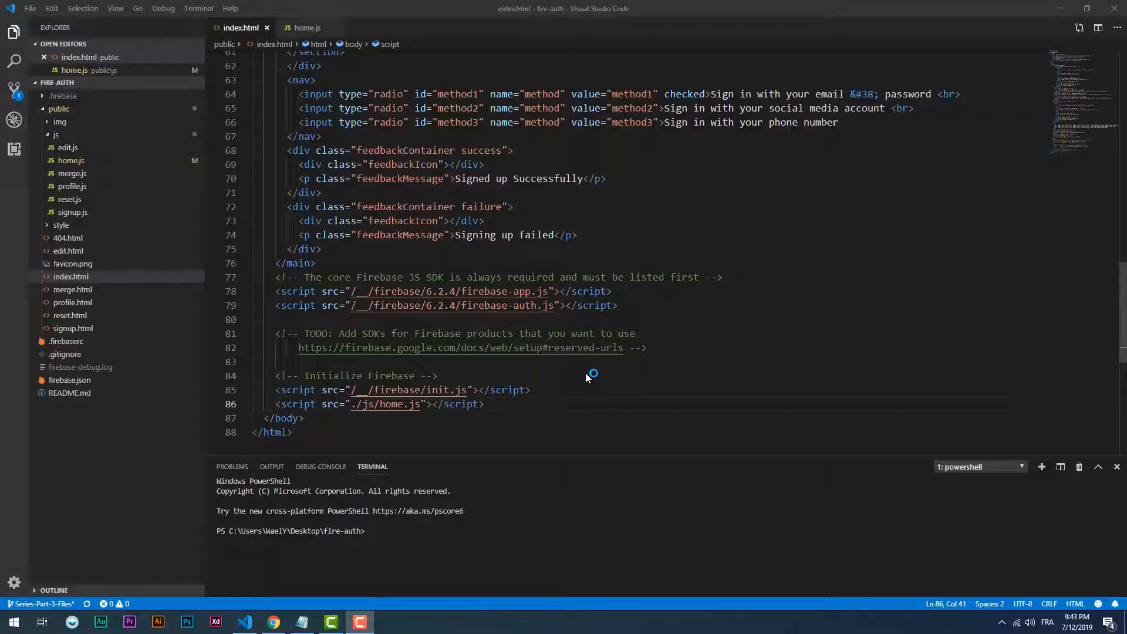
mouse_move(284, 611)
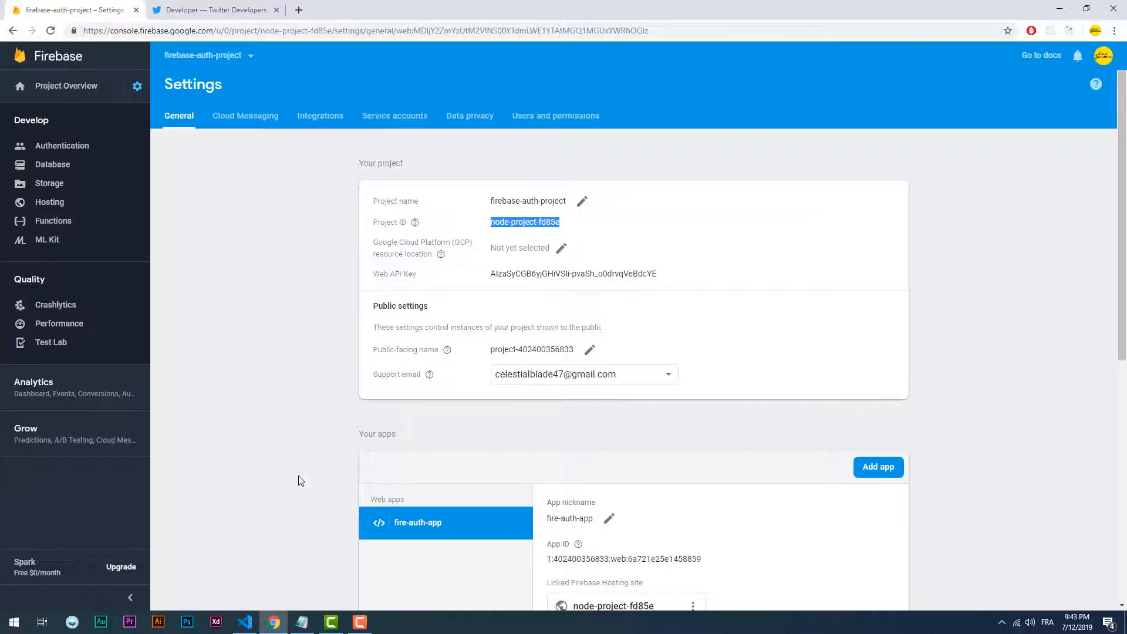
- Type 'firebase use node-project-fd85e' in the VS Code terminal
left_click(243, 621)
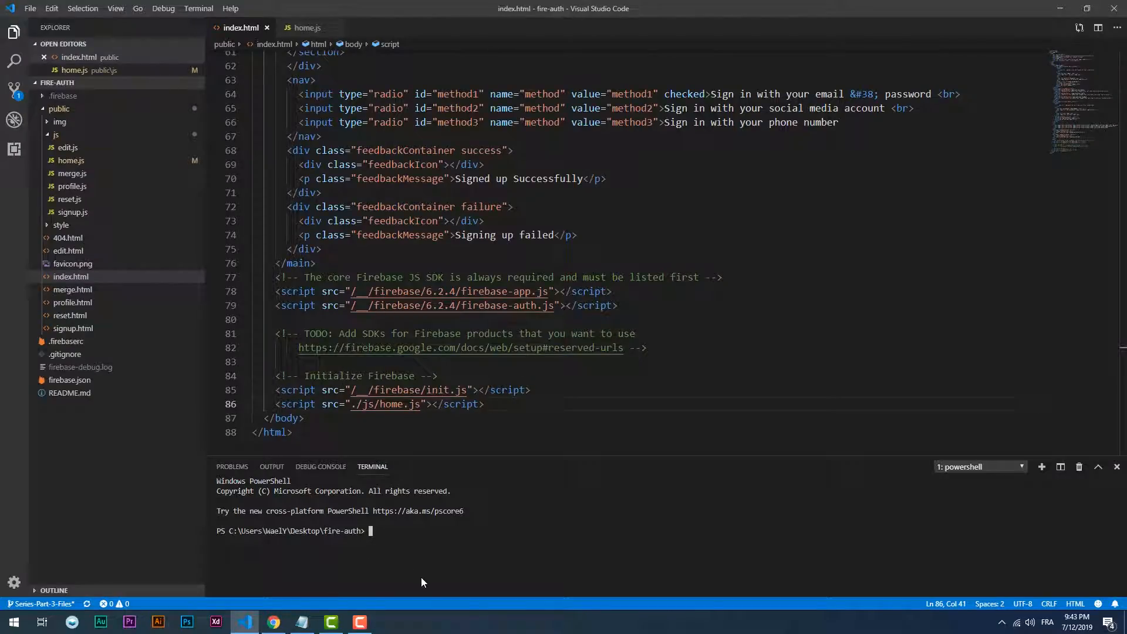
type("firebase use")
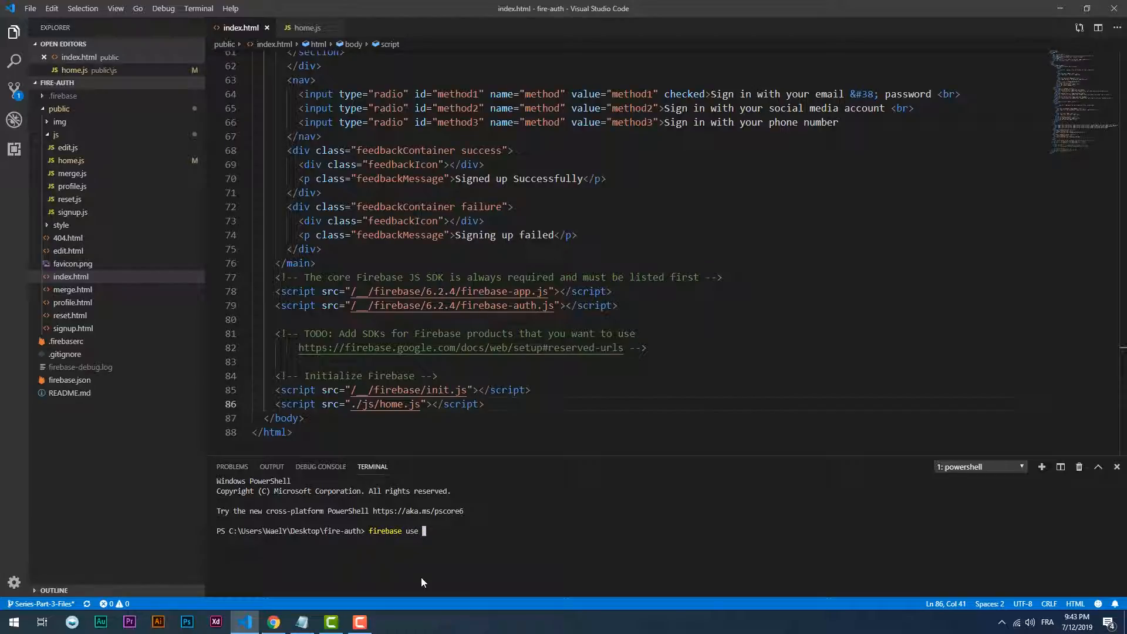
type("node-project-fd85e")
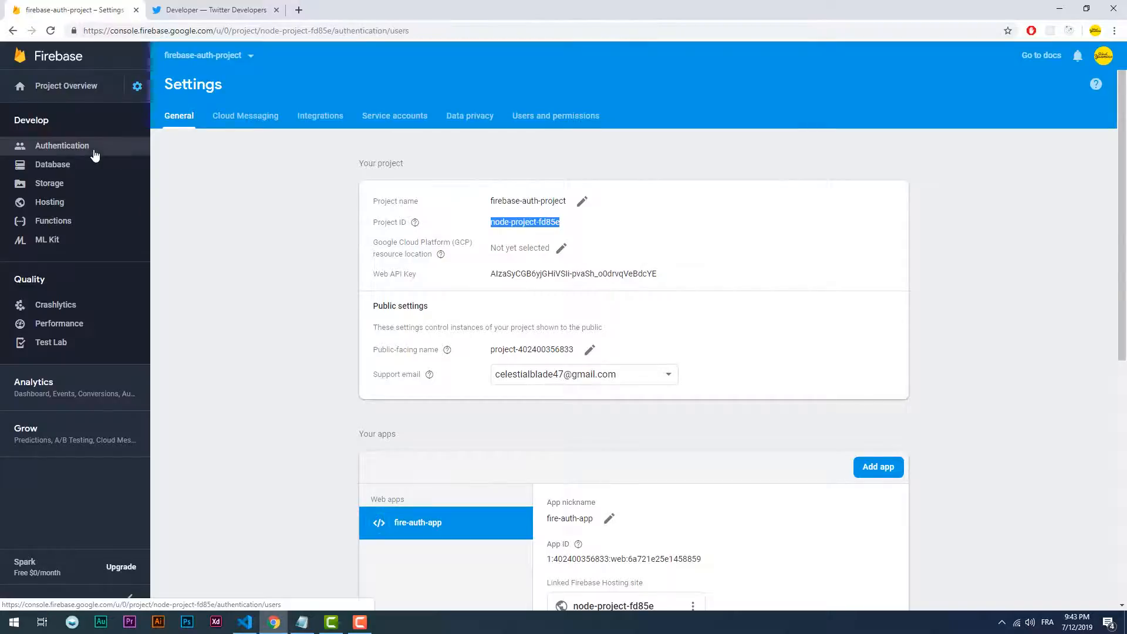
- Toggle on the Twitter provider under Authentication > Sign-in method, leaving keys empty
left_click(62, 145)
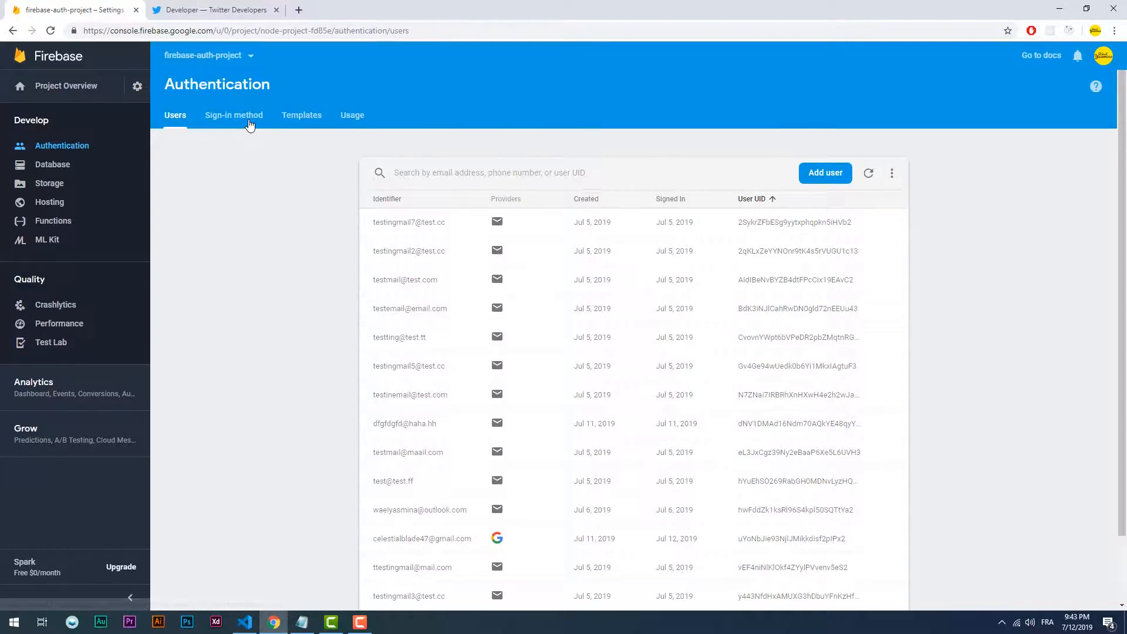
left_click(234, 115)
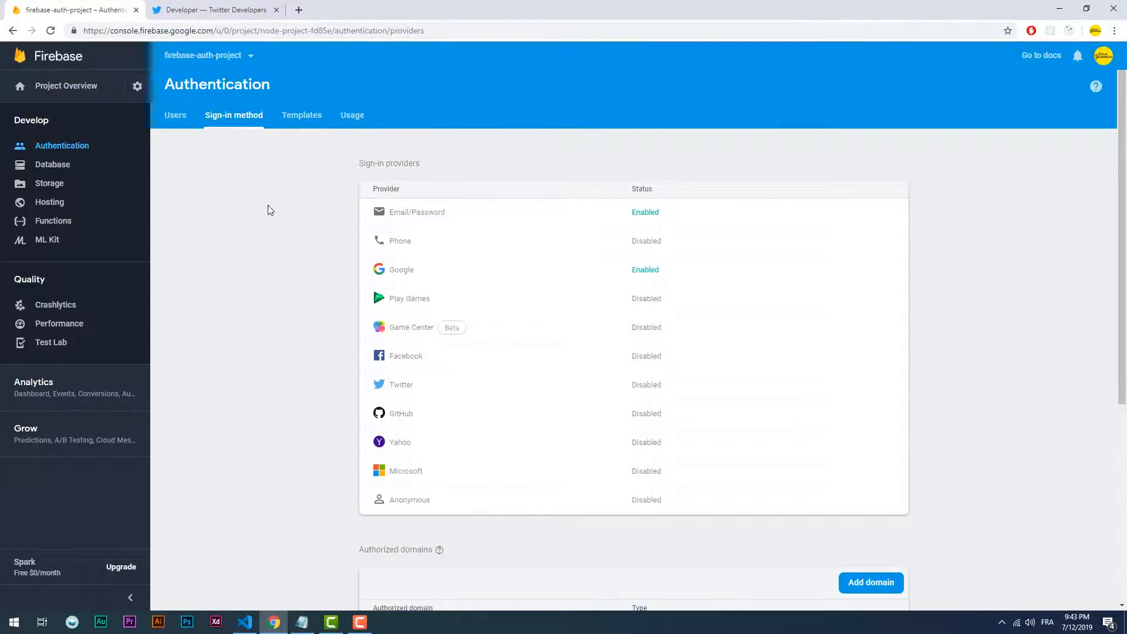
left_click(400, 384)
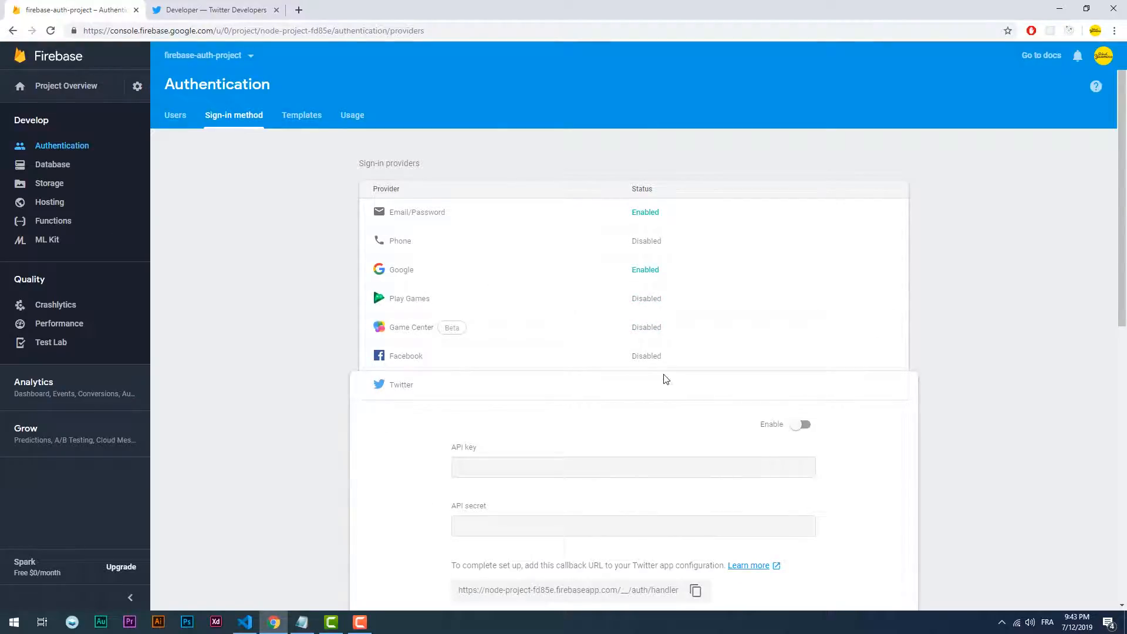
scroll("down", 3)
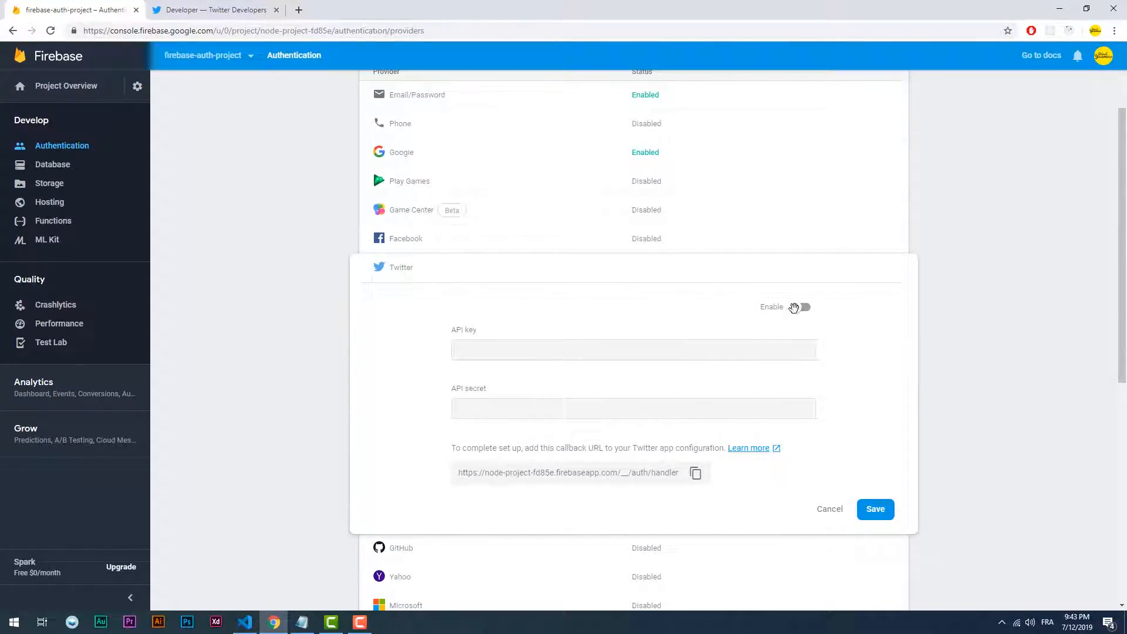
left_click(800, 307)
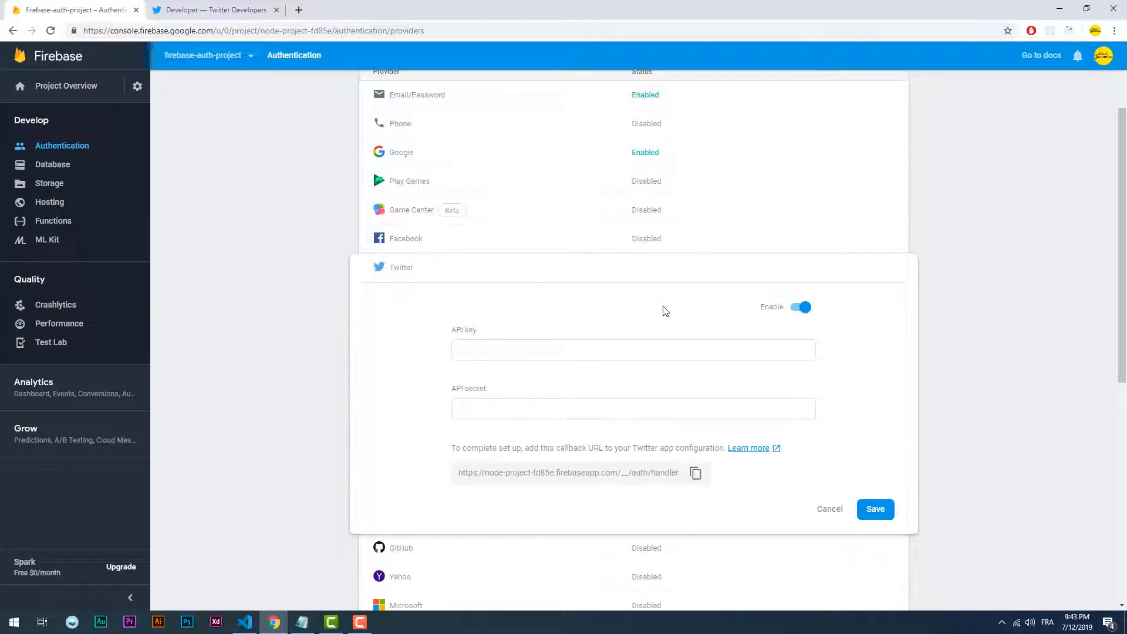
- Start a new app from the Twitter Developer Apps page
left_click(215, 9)
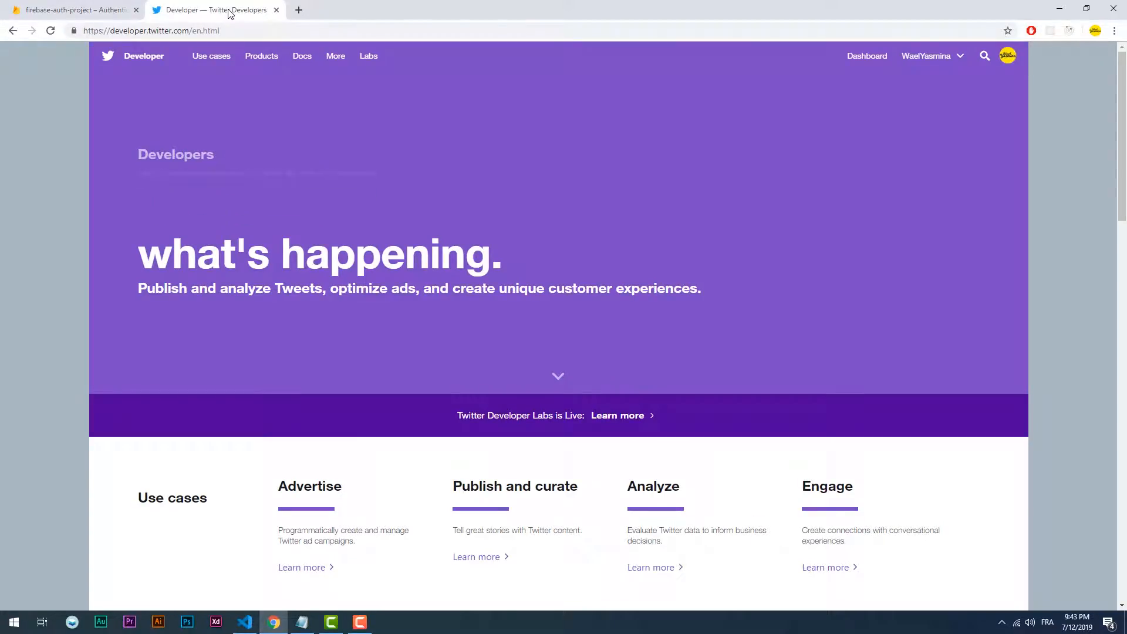
mouse_move(961, 96)
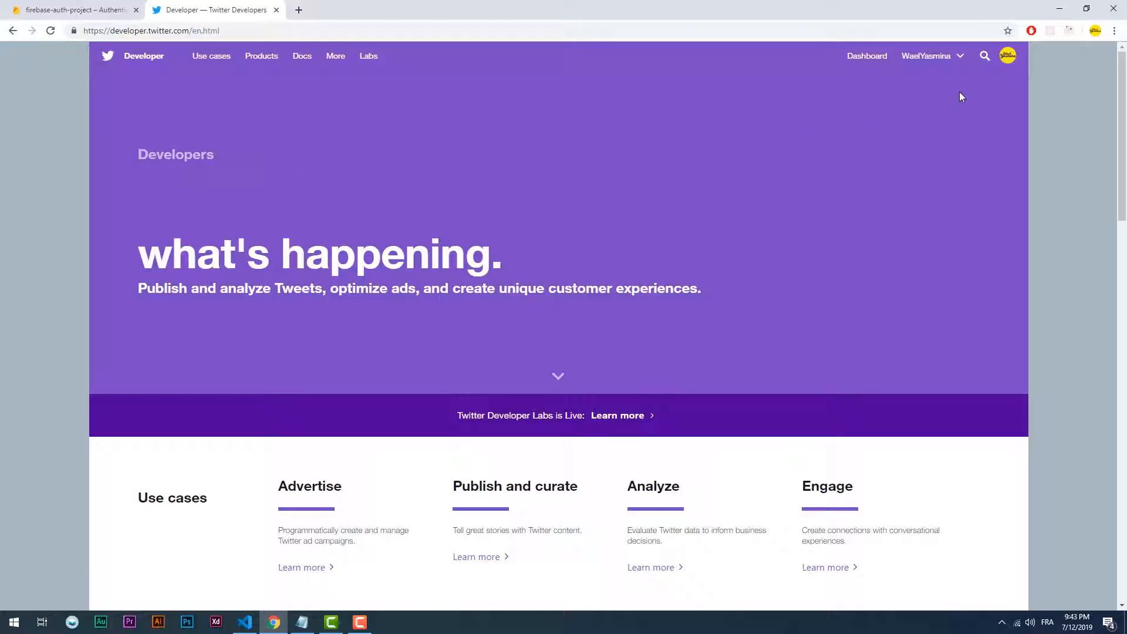
left_click(931, 56)
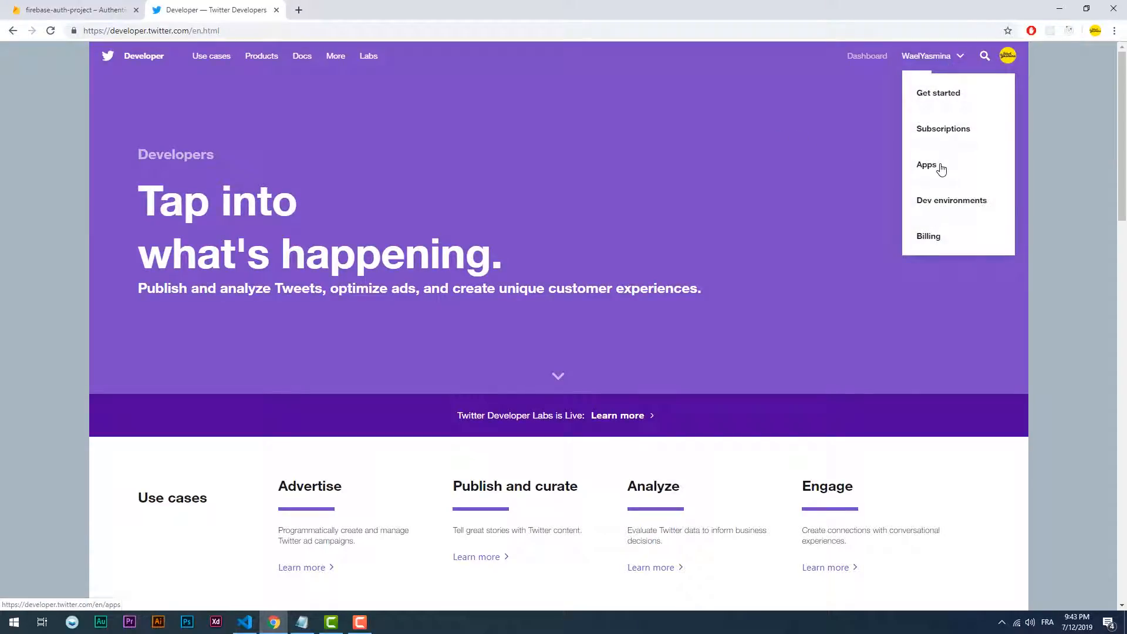
left_click(926, 164)
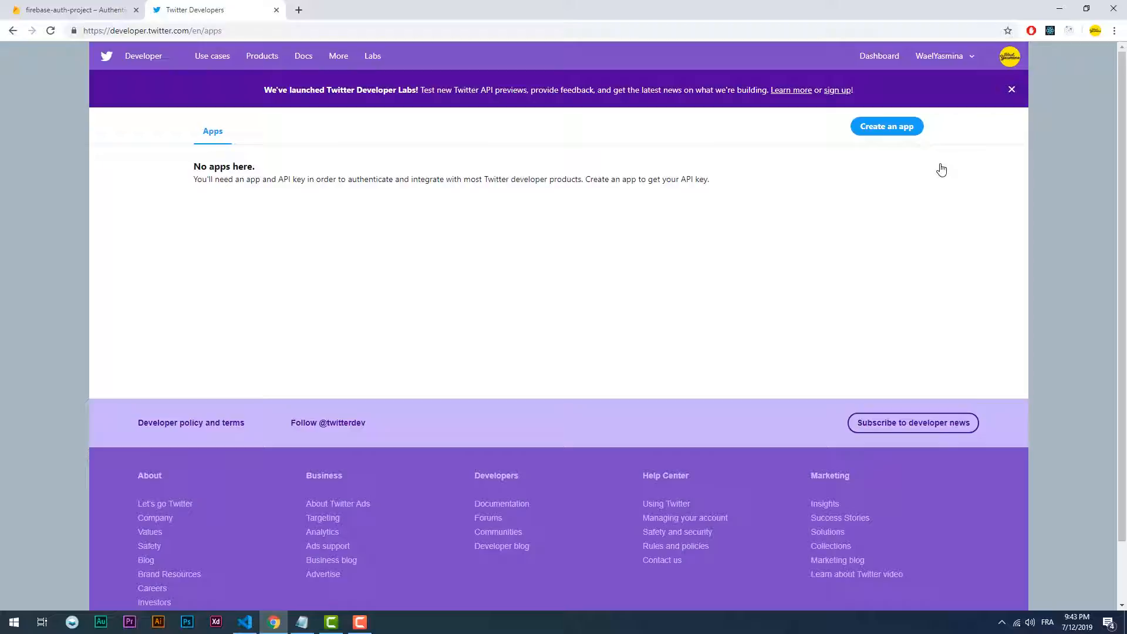
left_click(886, 126)
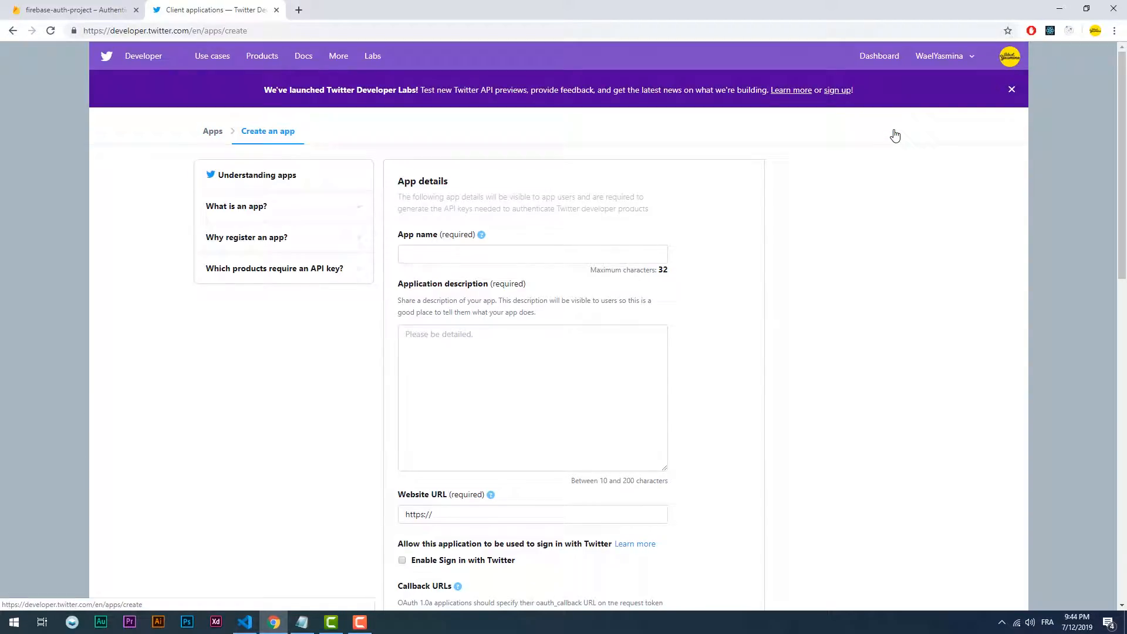
- Name the new Twitter app 'fire-auth3'
left_click(532, 253)
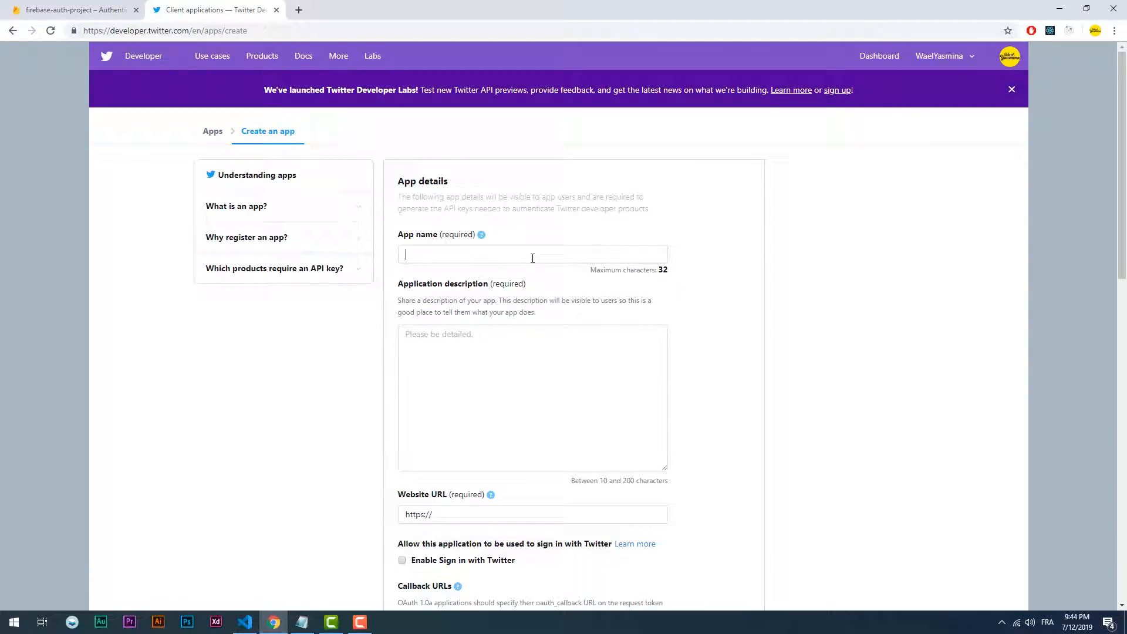
type("fire-")
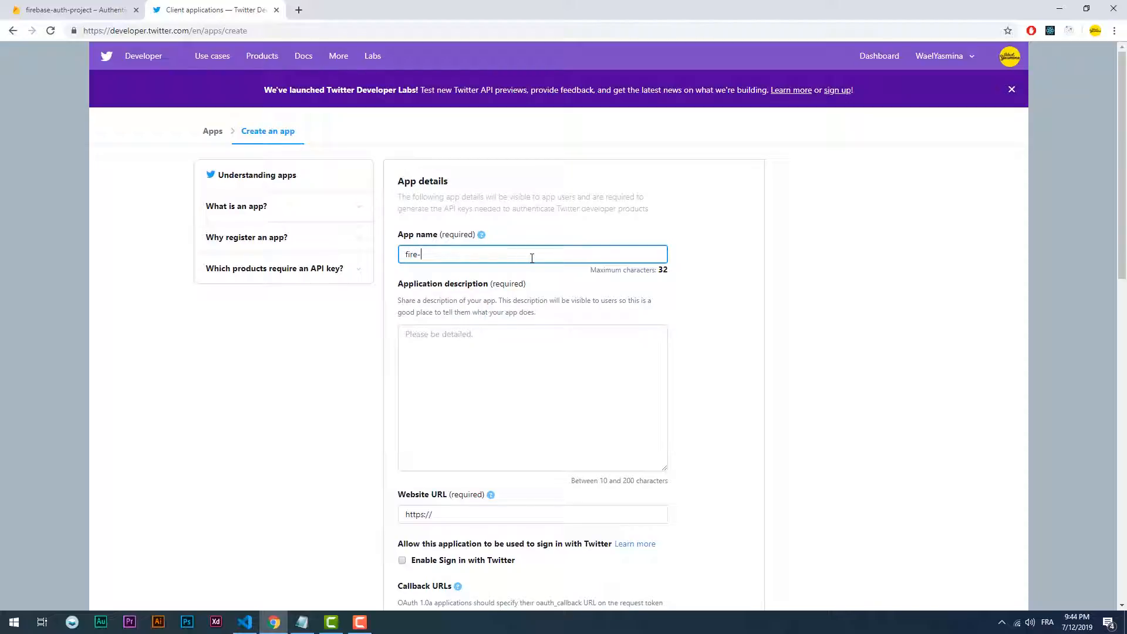
type("auth")
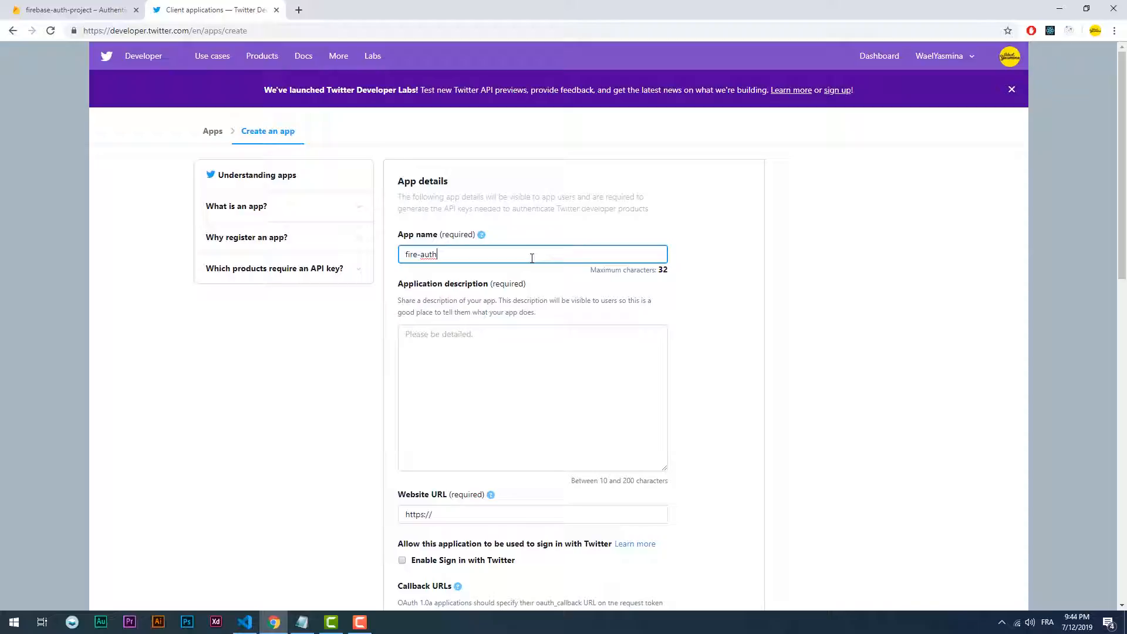
type("3")
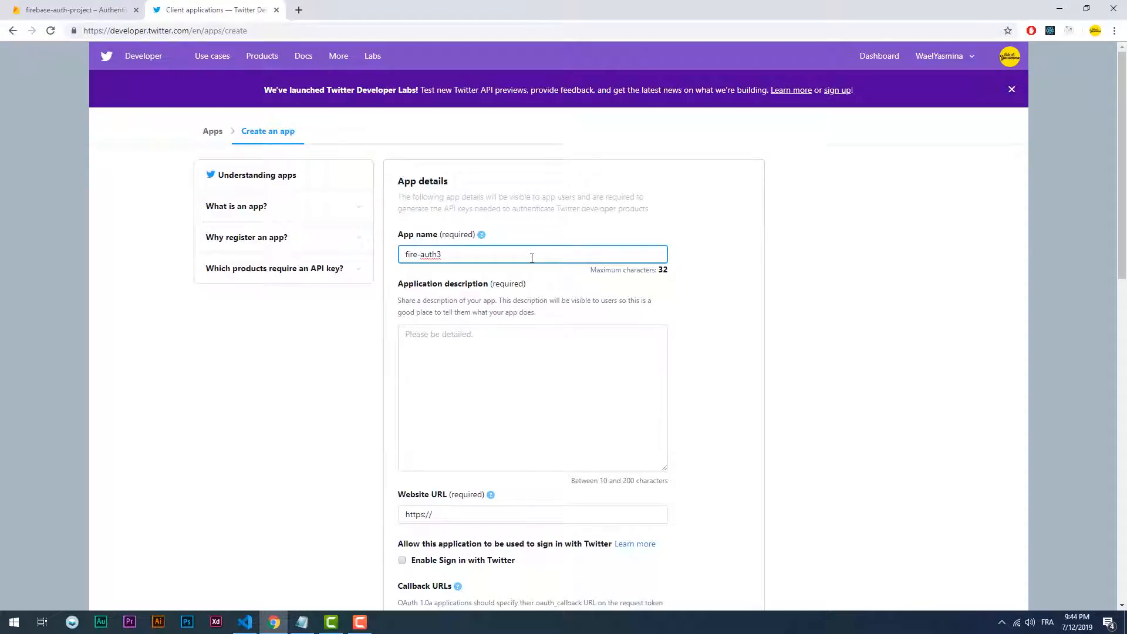
- Describe the app as an experimental Firebase app for YouTube
scroll("down", 3)
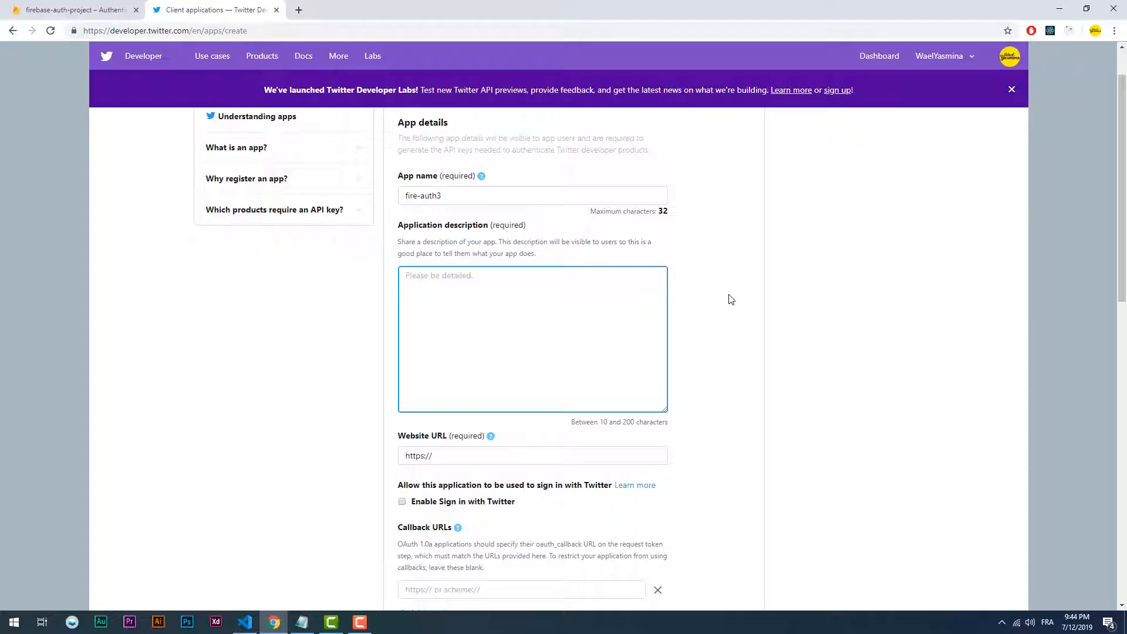
type("Experimental.")
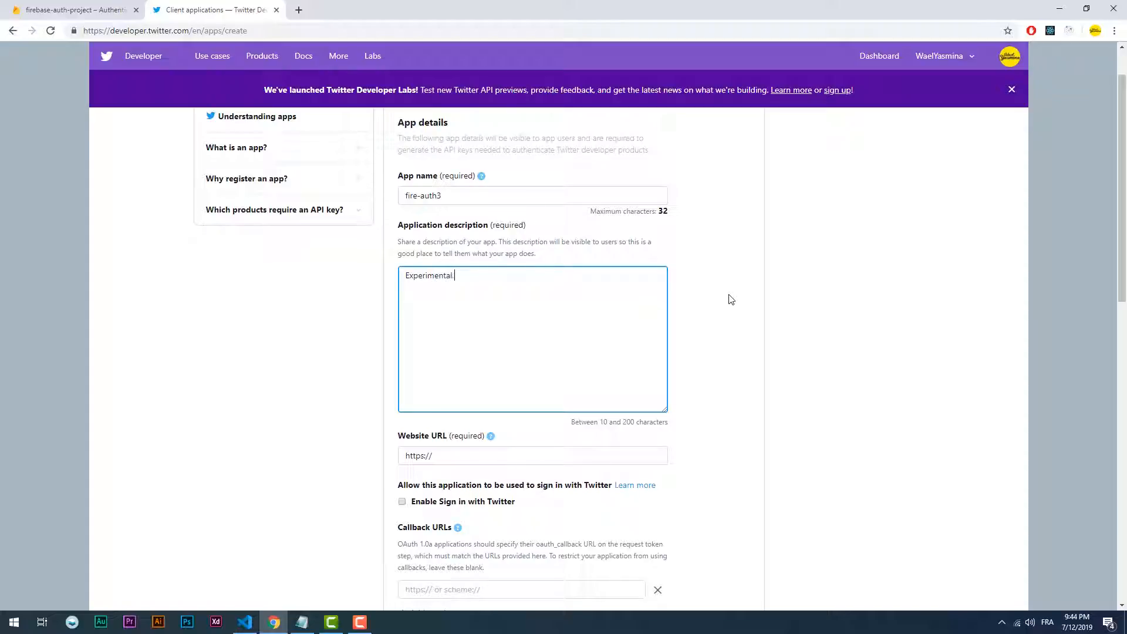
type("firebase a")
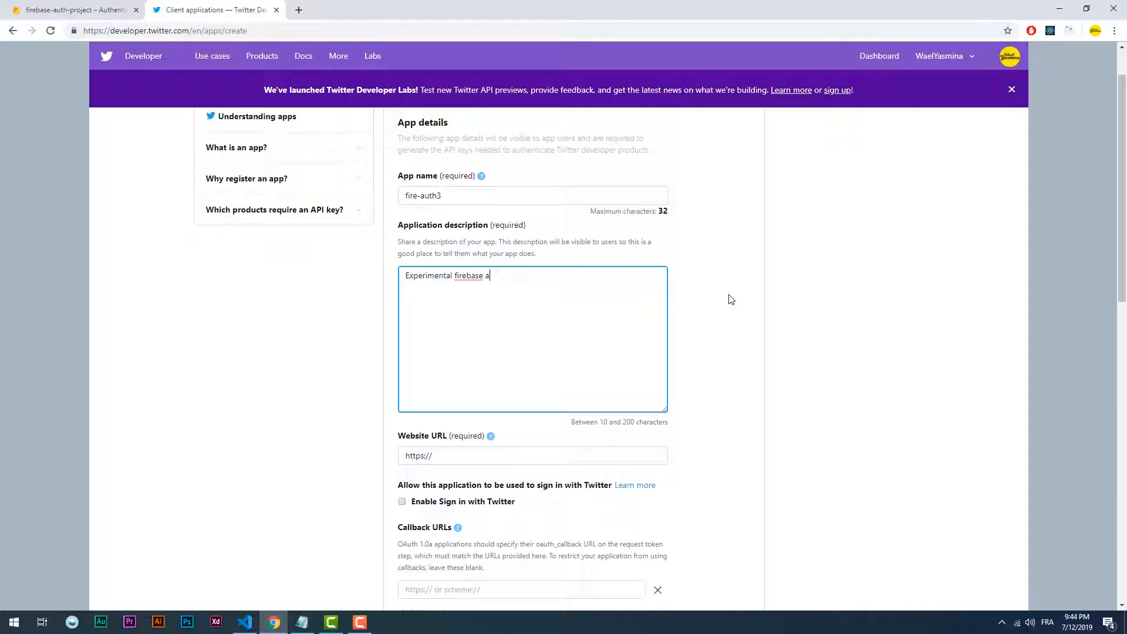
type("pp")
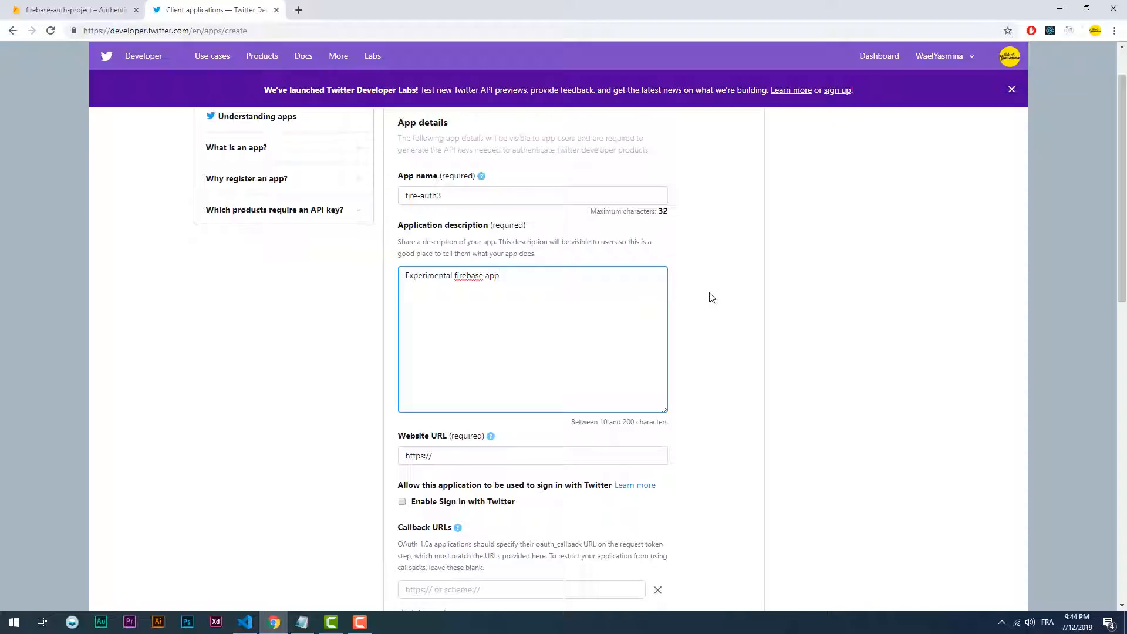
type("for")
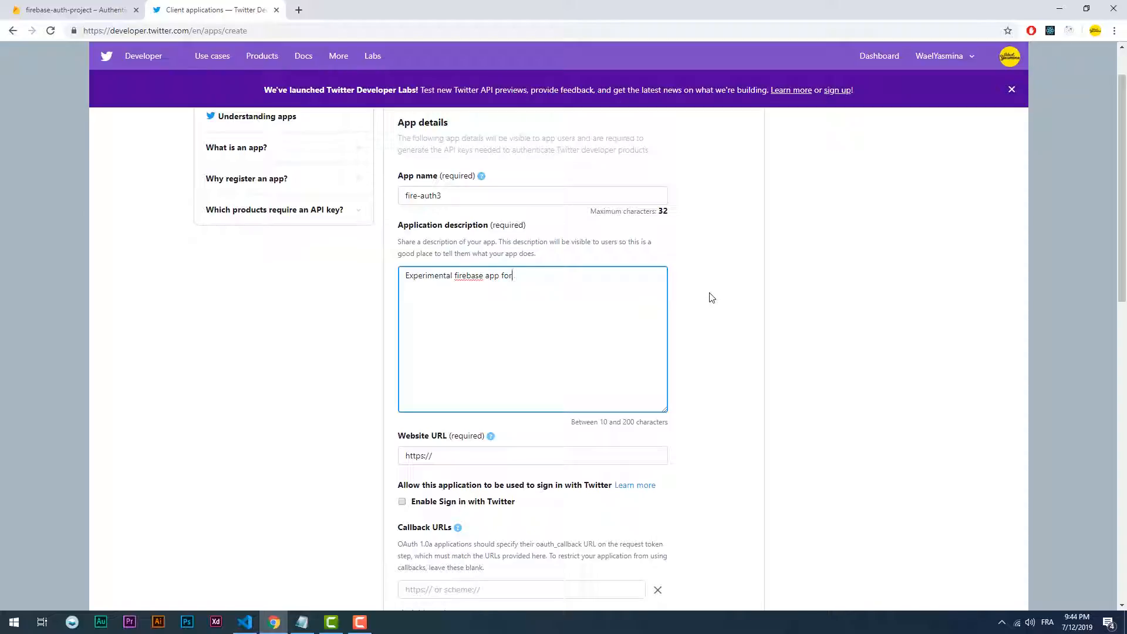
type("youtube tutorial")
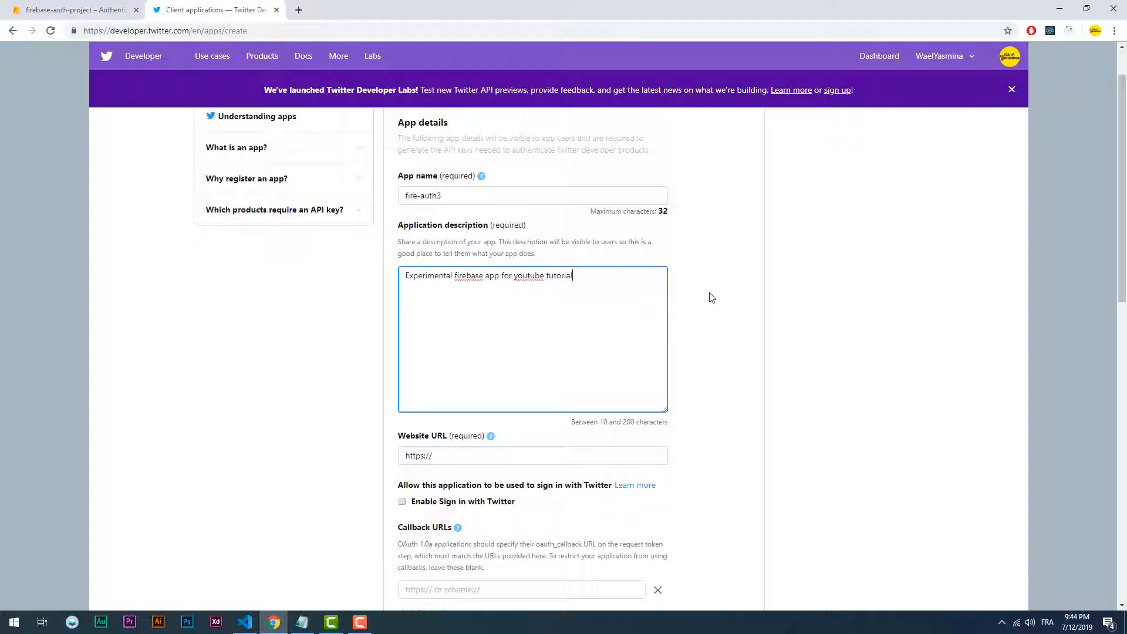
scroll("down", 3)
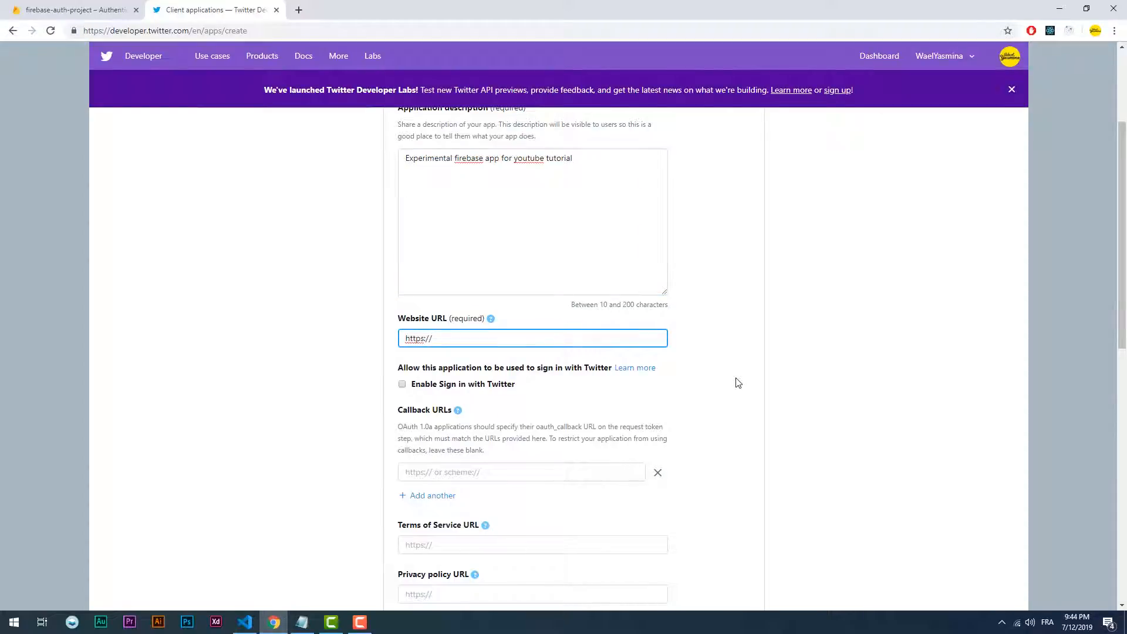
mouse_move(729, 375)
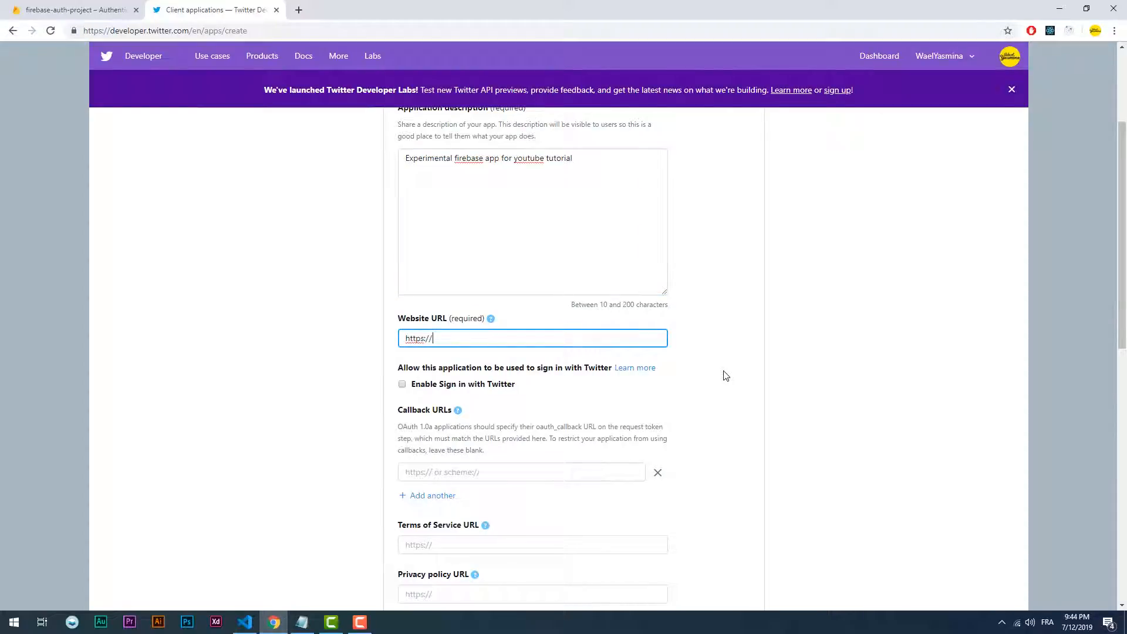
- Run 'firebase deploy' in VS Code and take the Hosting URL to the Twitter form
left_click(246, 621)
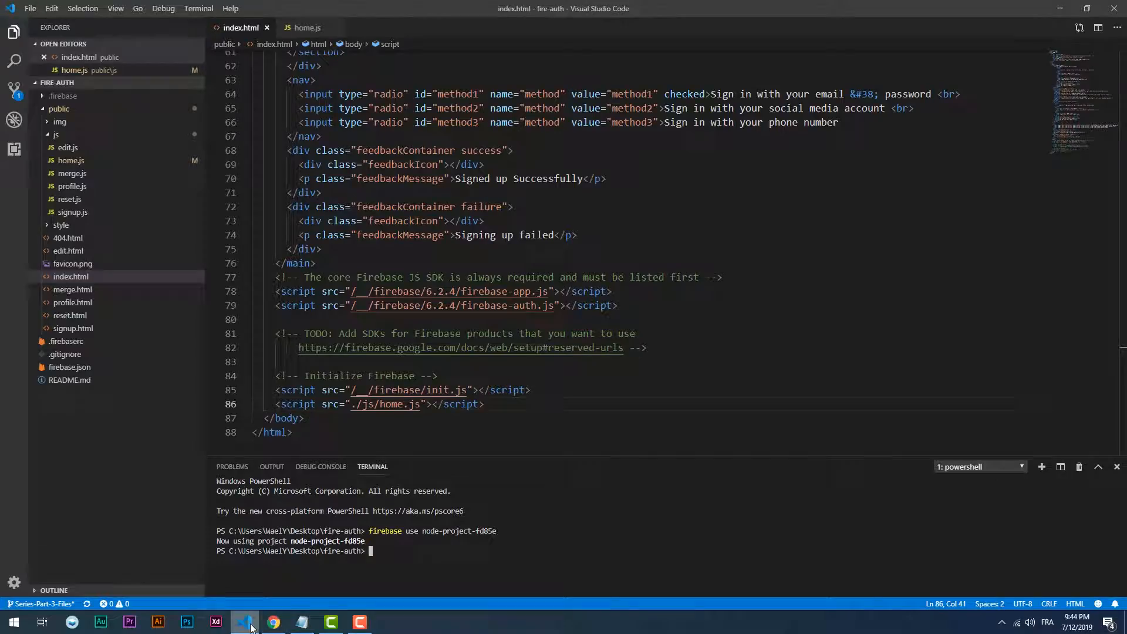
mouse_move(466, 584)
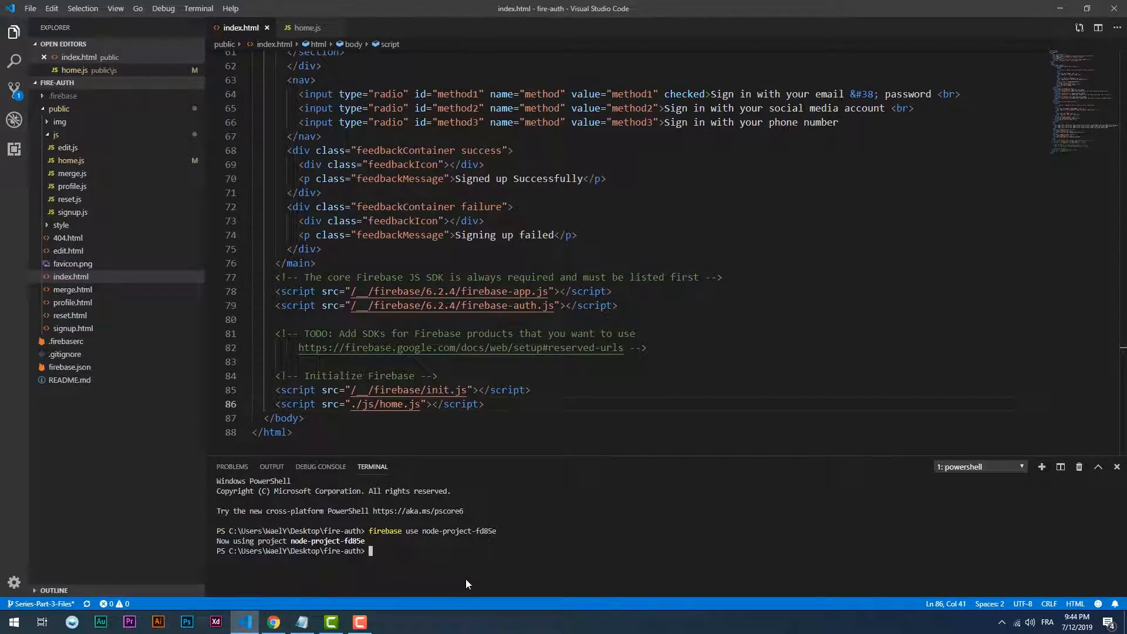
type("firebase")
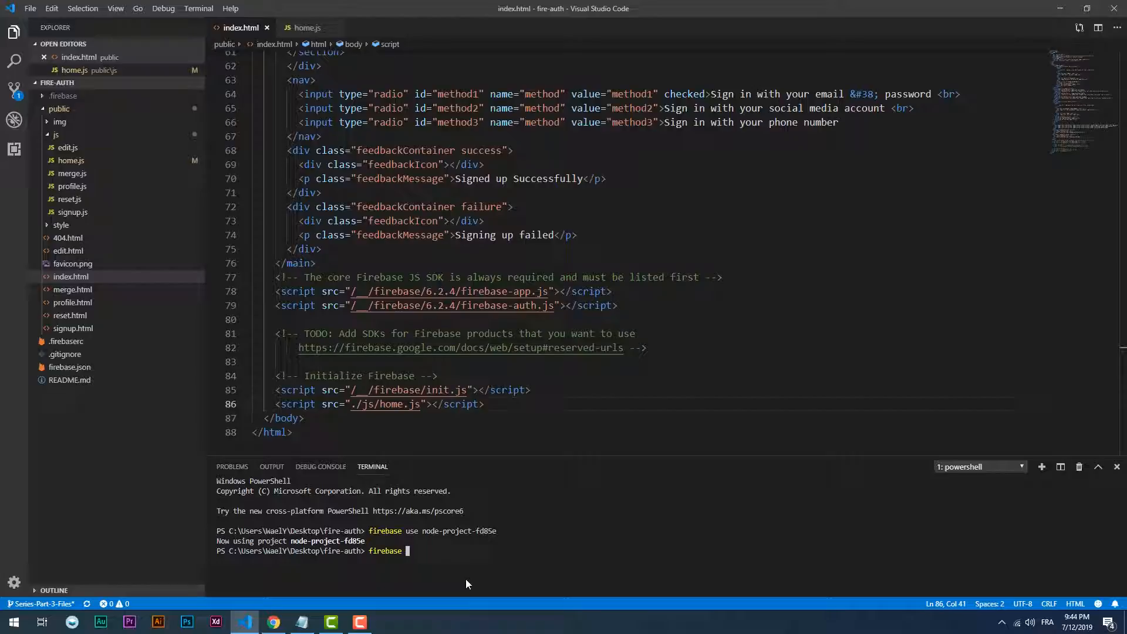
type("deploy")
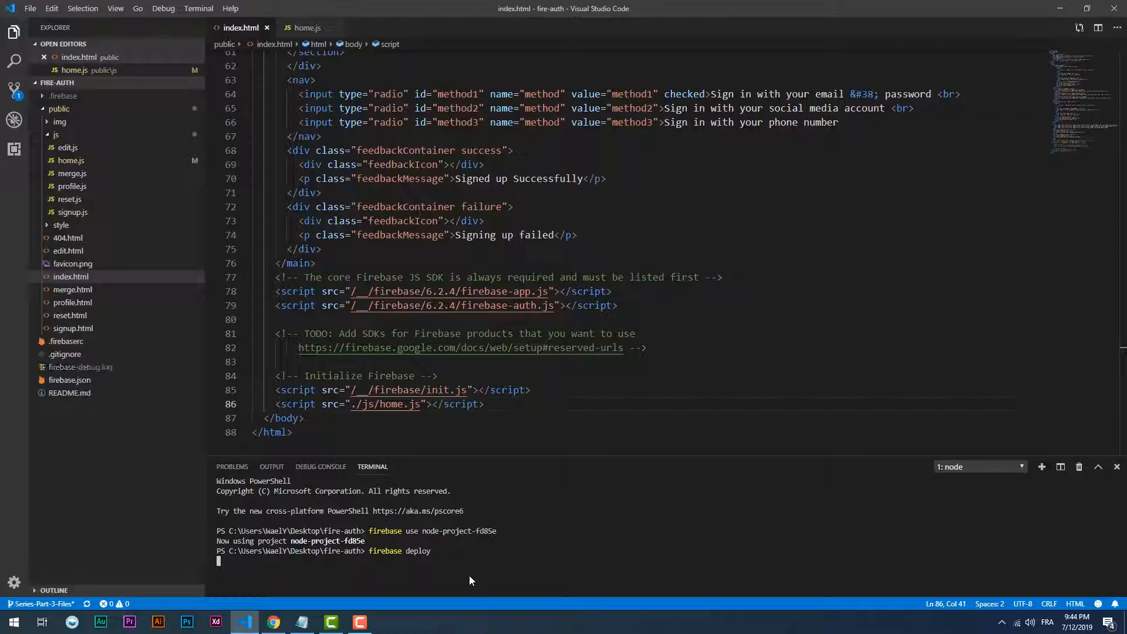
key("enter")
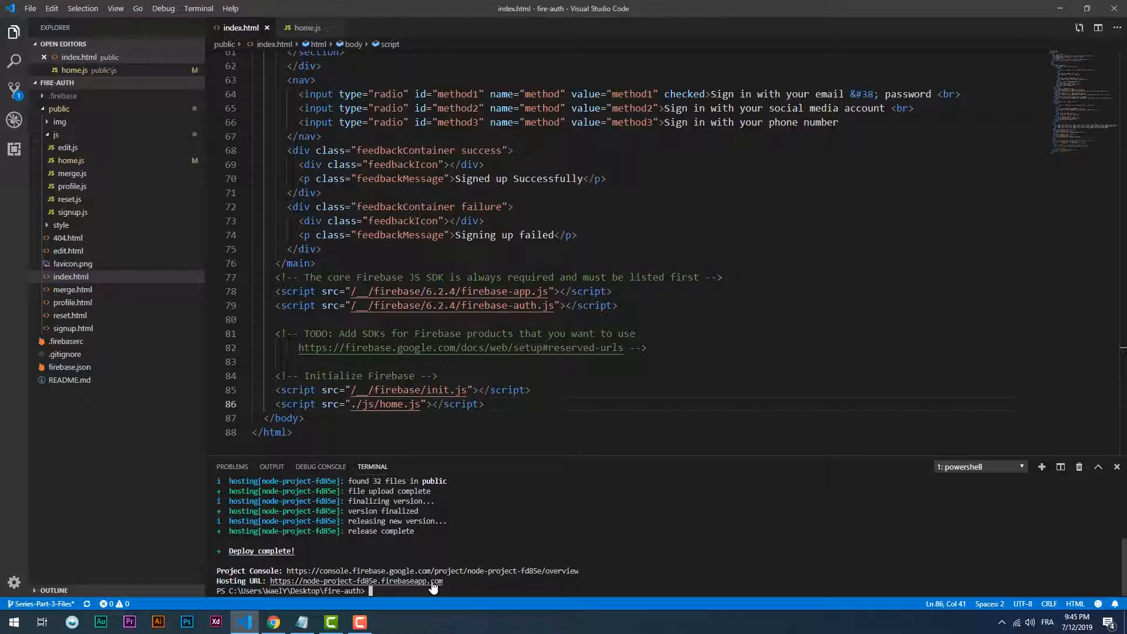
mouse_move(356, 580)
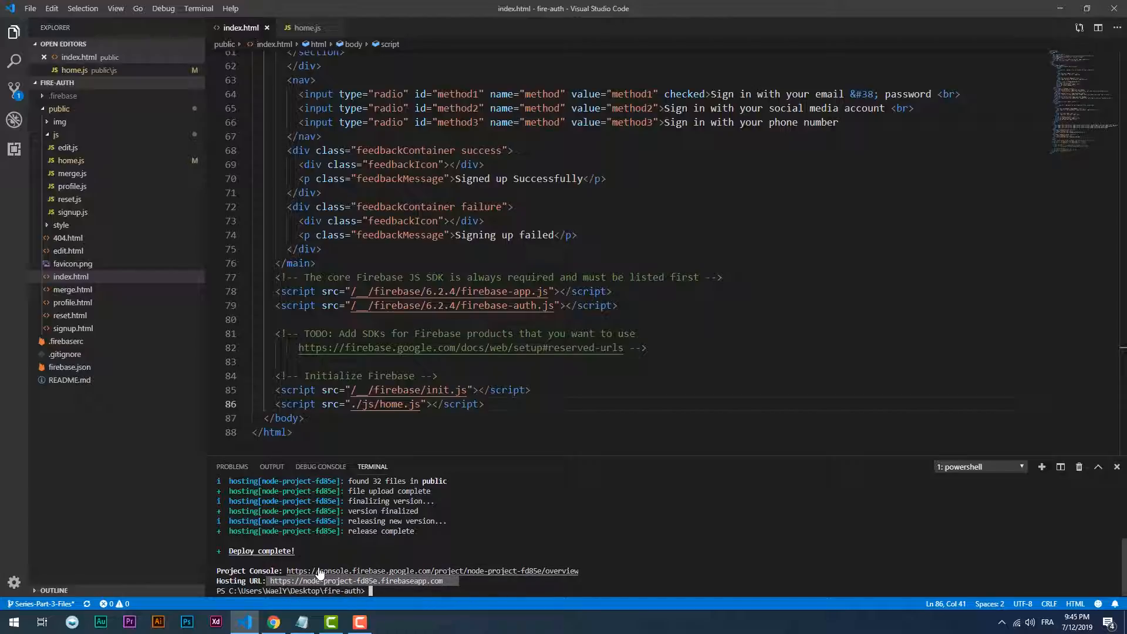
left_click(272, 622)
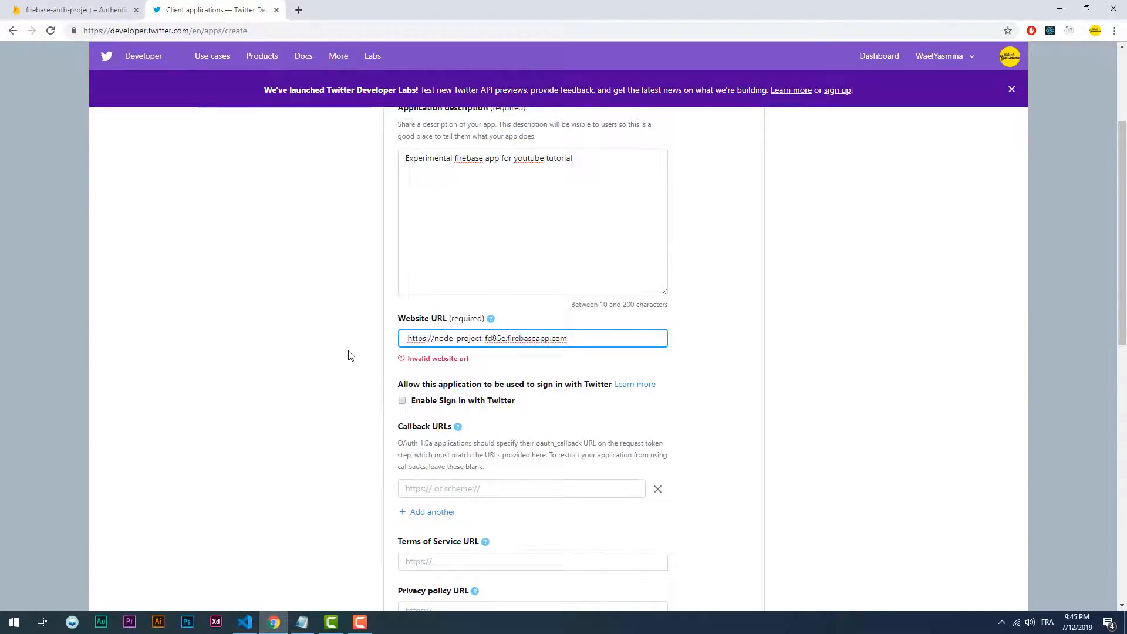
mouse_move(352, 357)
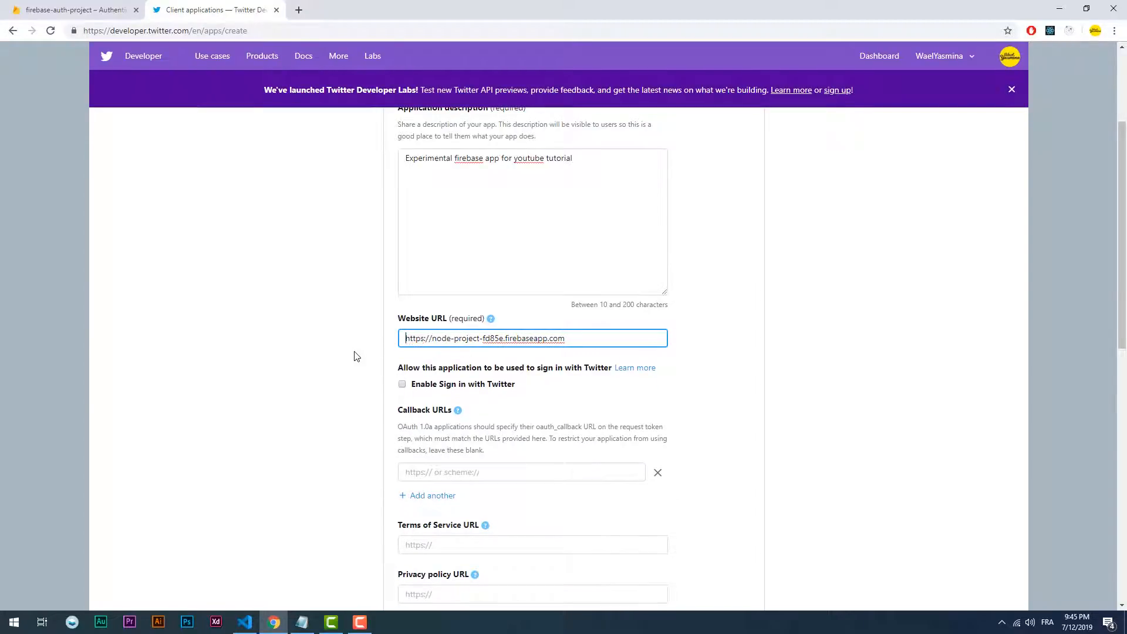
- Tick 'Enable Sign in with Twitter' on the Twitter app form
scroll("down", 3)
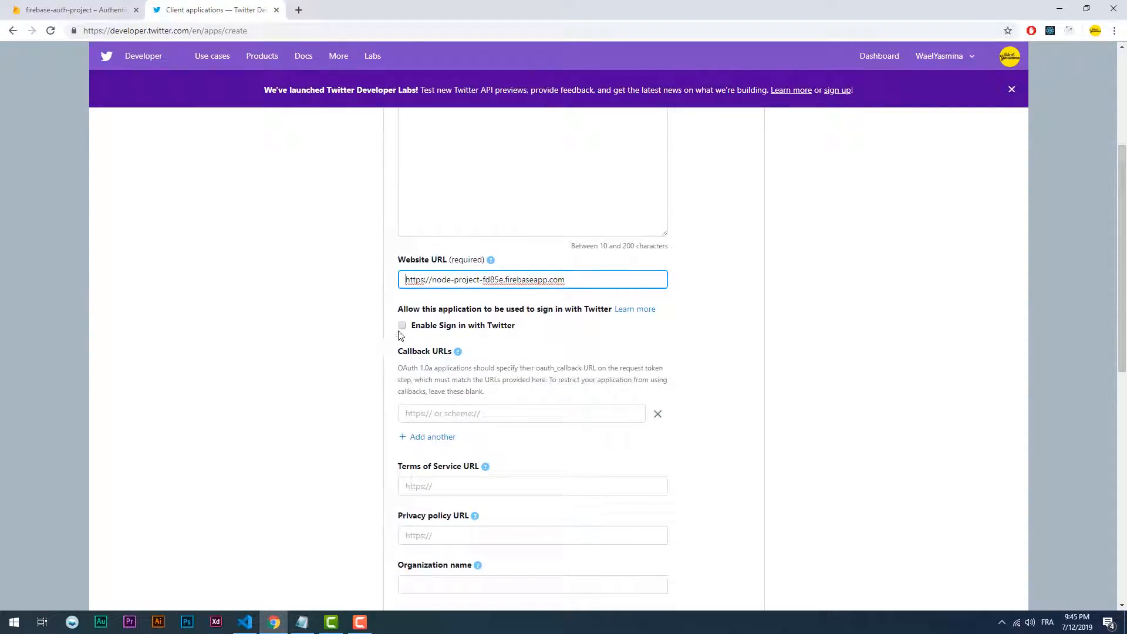
left_click(402, 324)
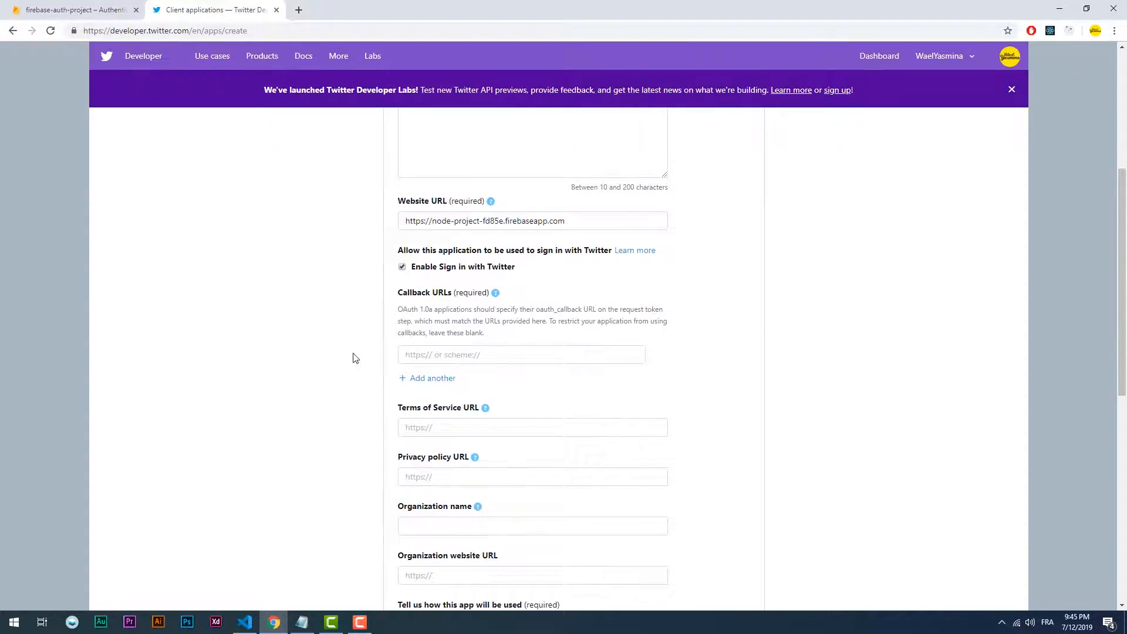
scroll("down", 3)
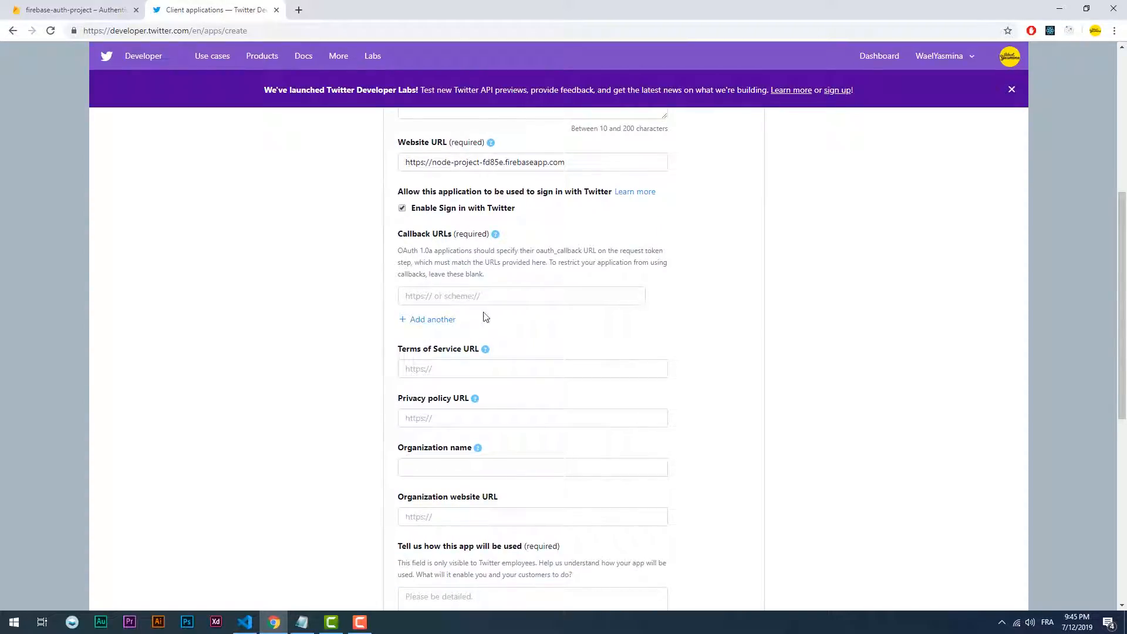
left_click(74, 10)
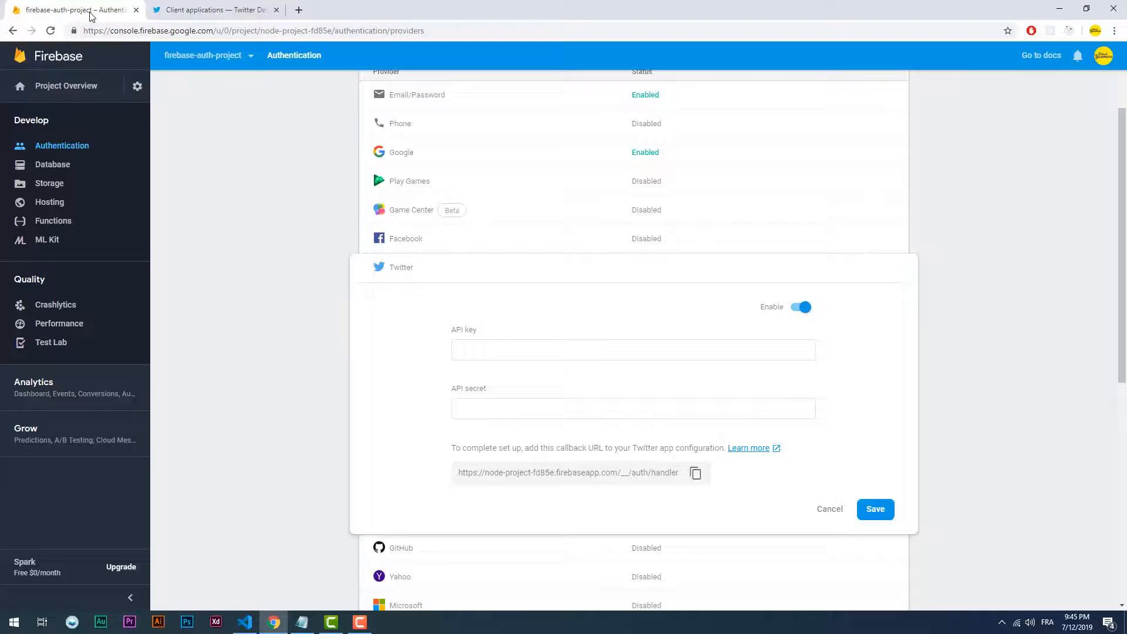
mouse_move(695, 473)
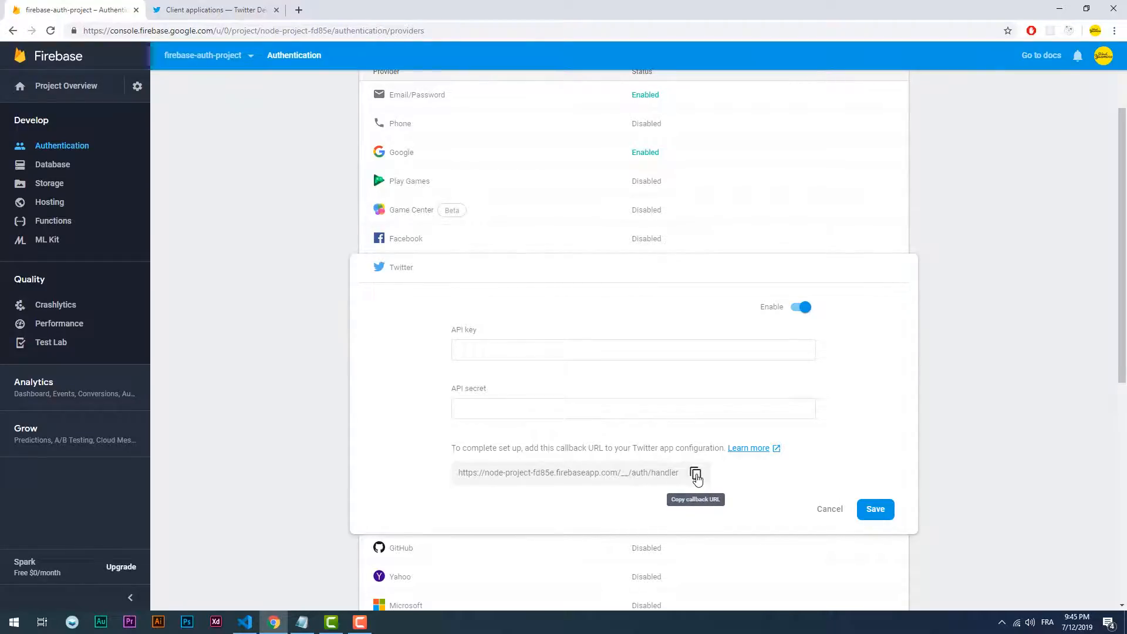
left_click(694, 473)
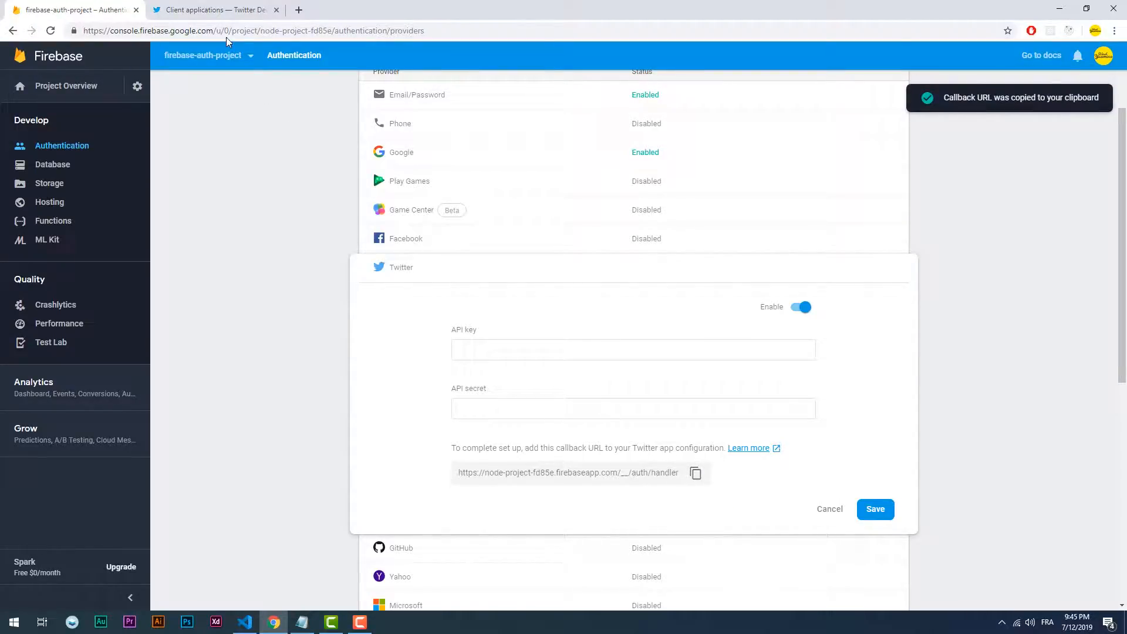
left_click(212, 9)
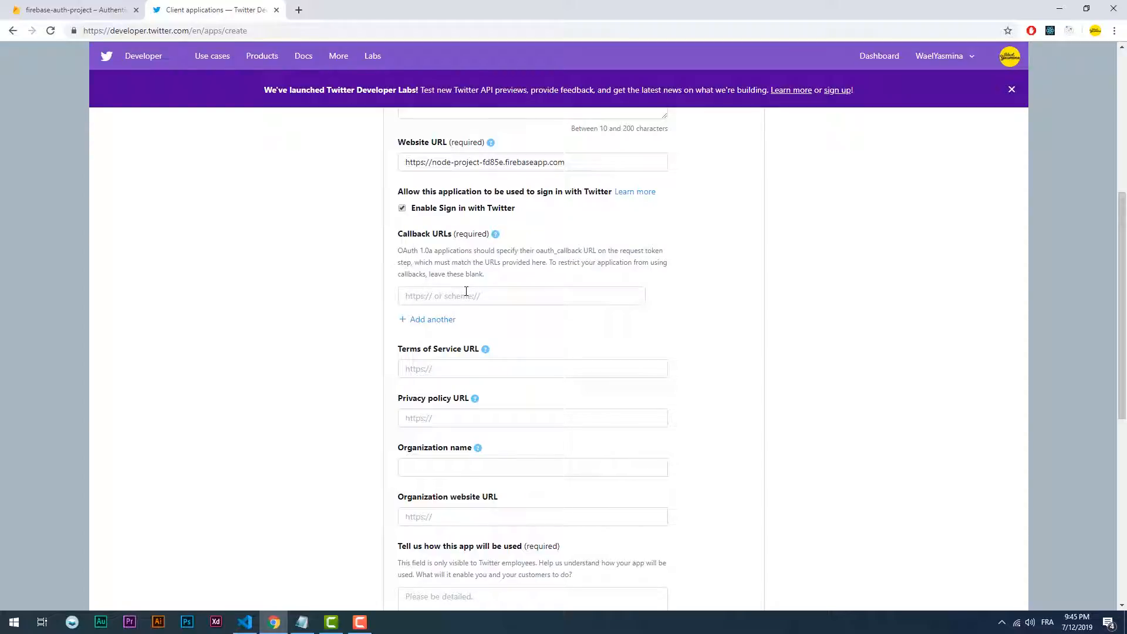
type("https://node-project-fd85e.firebaseapp.com/__/auth/handler")
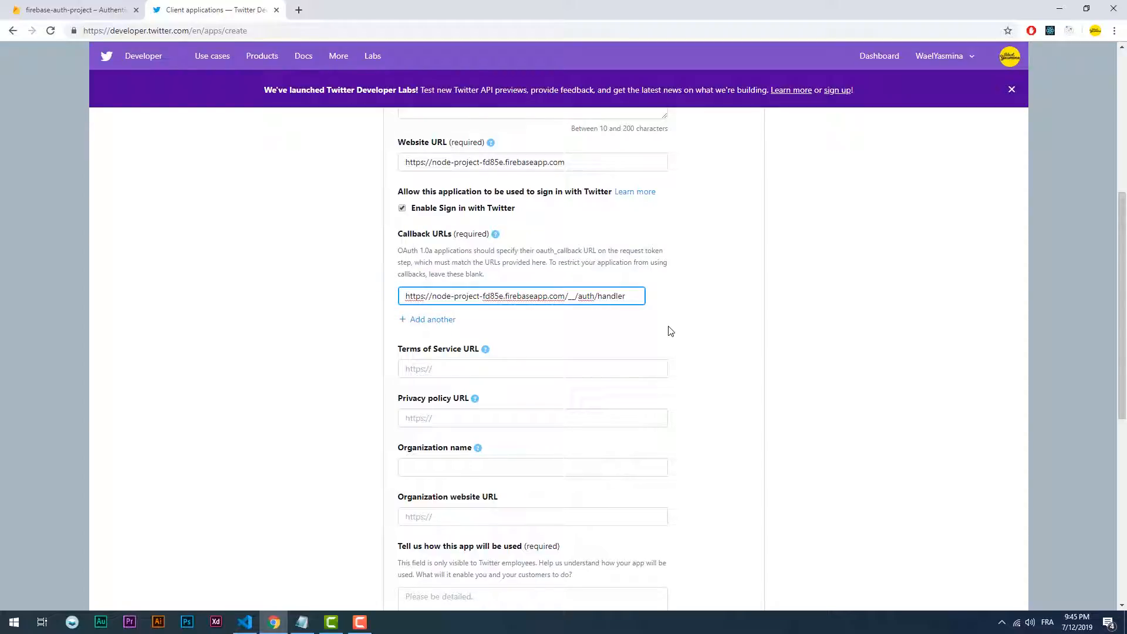
scroll("down", 3)
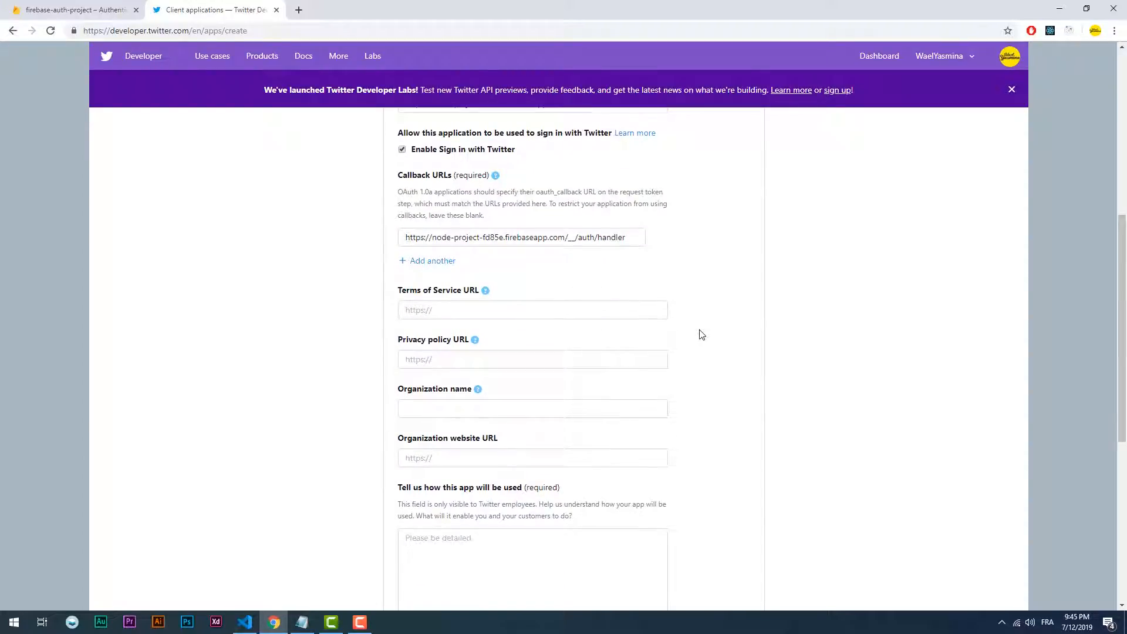
scroll("down", 3)
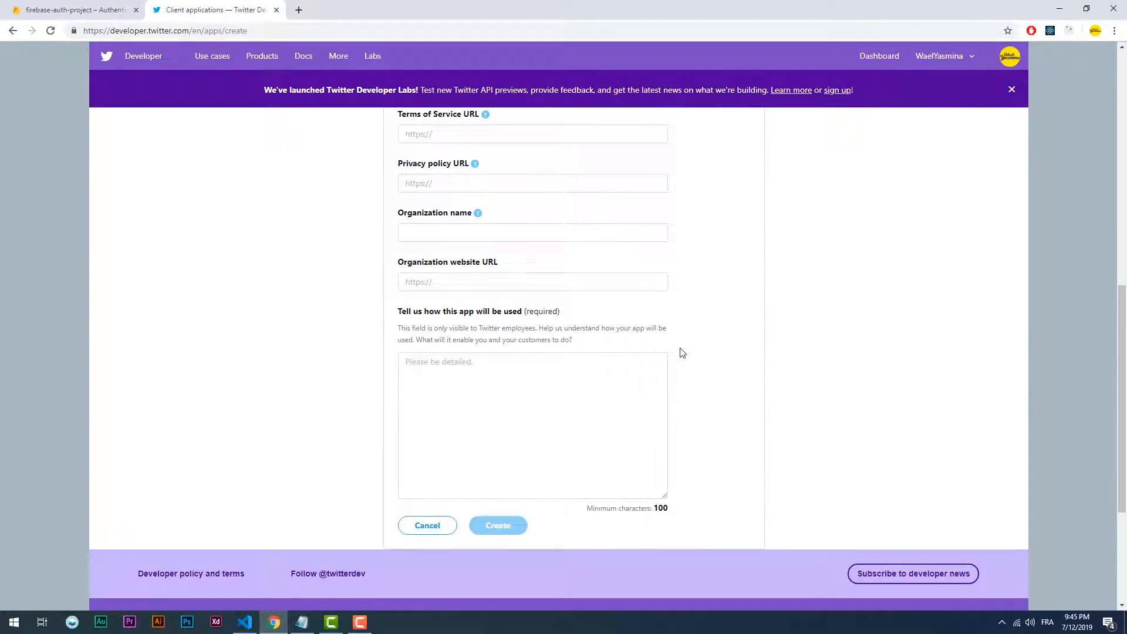
- Paste the 'Experimental application used for a series of tutorials on youtube' usage description from Notepad
left_click(301, 621)
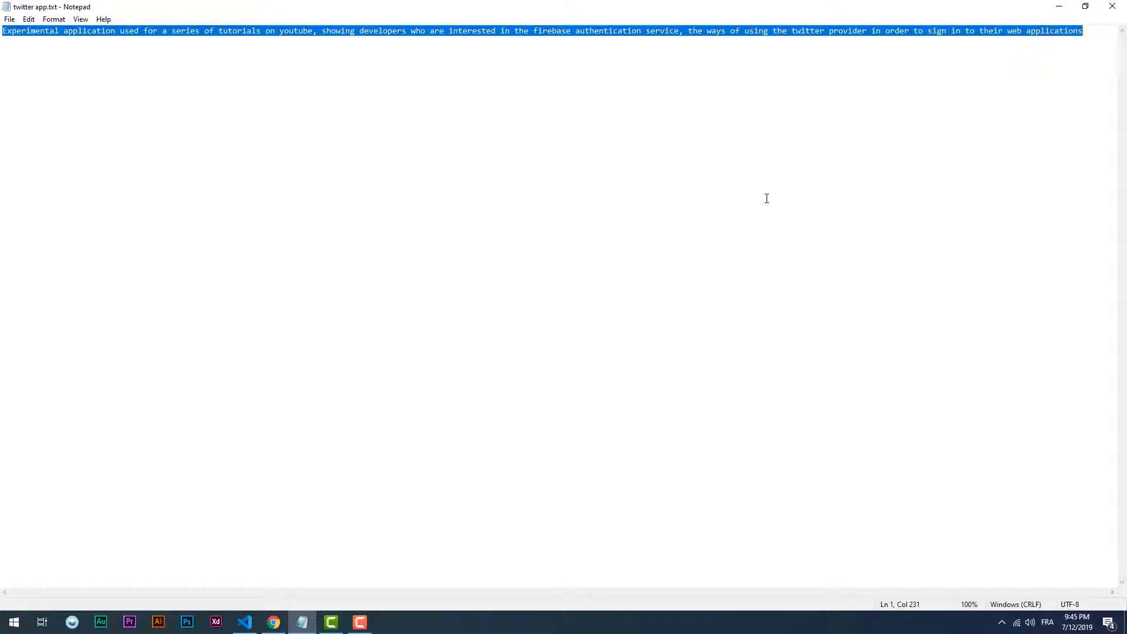
left_click(272, 621)
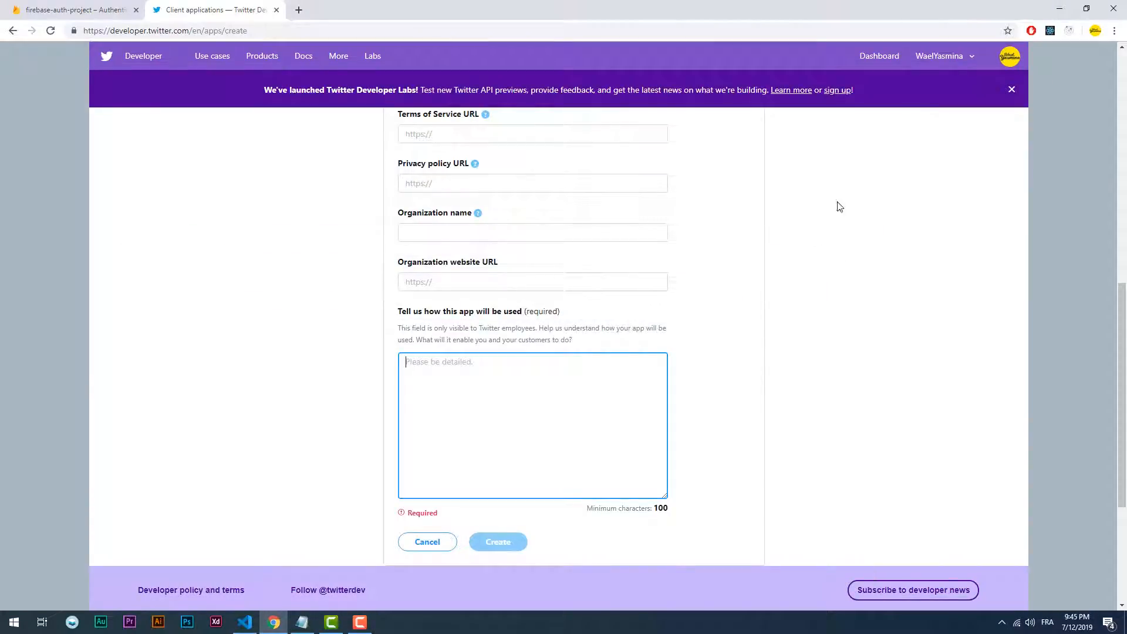
type("Experimental application used for a series of tutorials on youtube, showing developers who are interested in the firebase authentication service, the ways of using the twitter provider in order to sign in to their web applications")
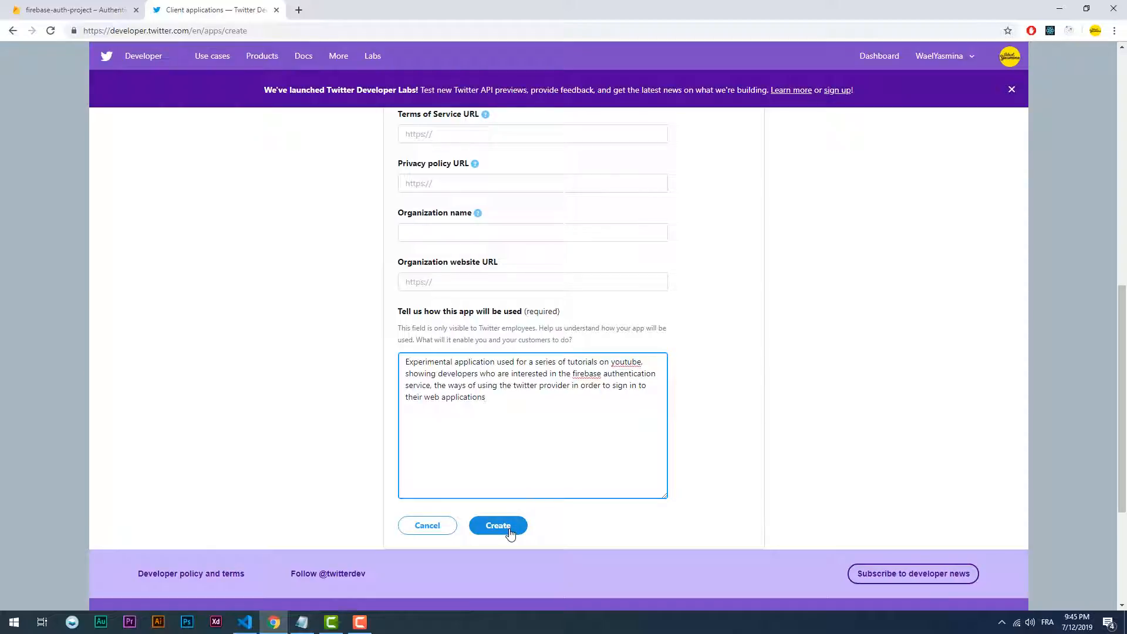
- Submit the form, accept the developer terms, and view the Keys and tokens
left_click(498, 525)
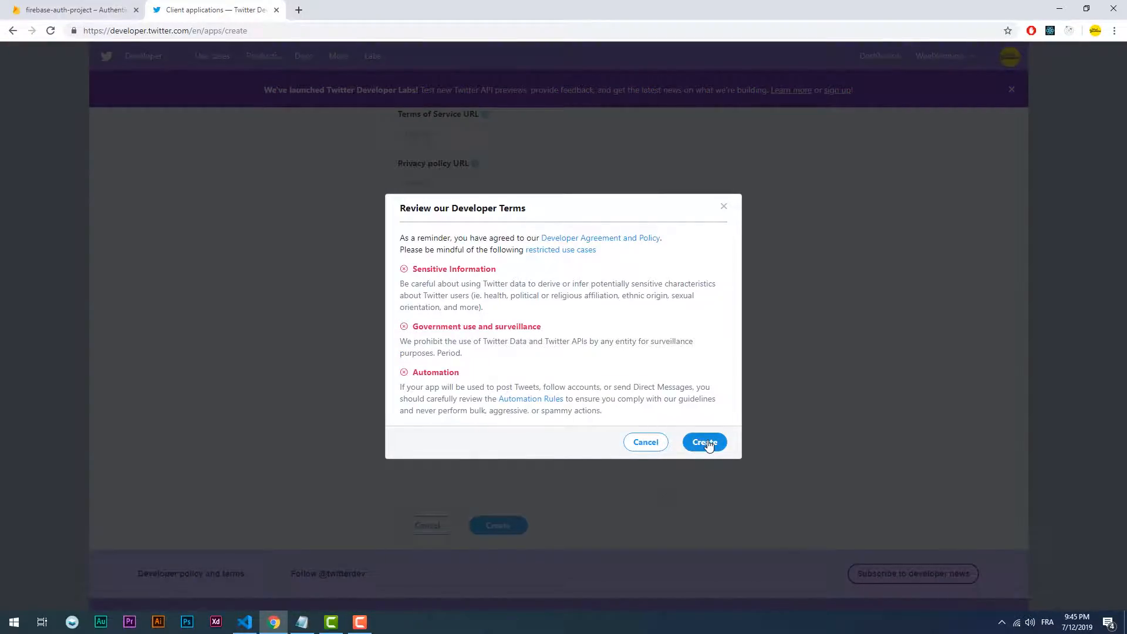
left_click(703, 442)
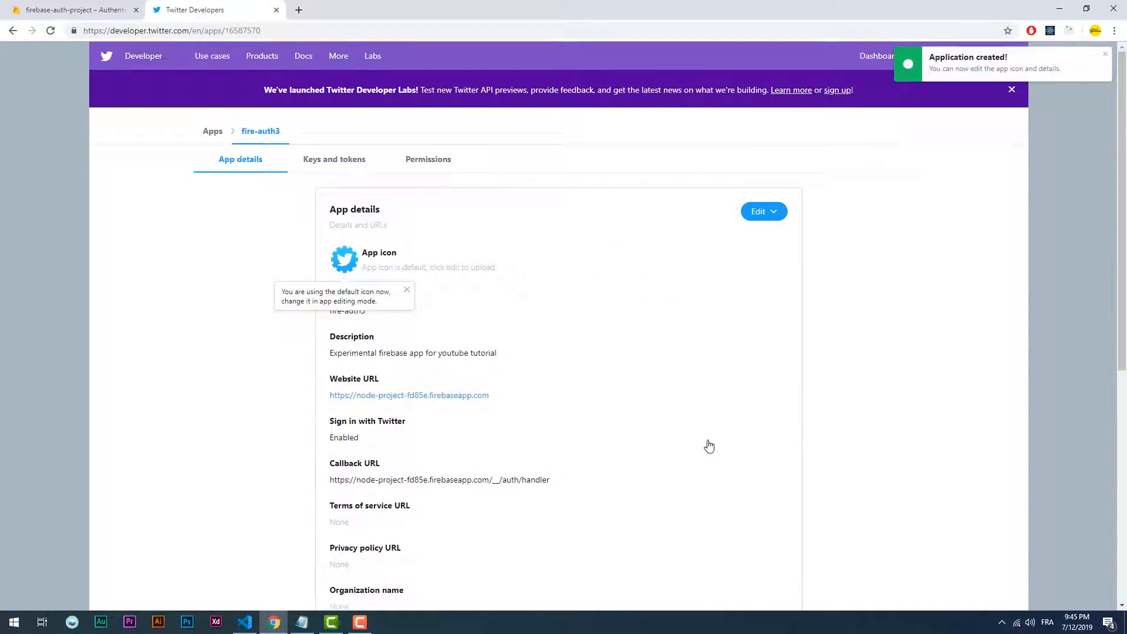
mouse_move(672, 424)
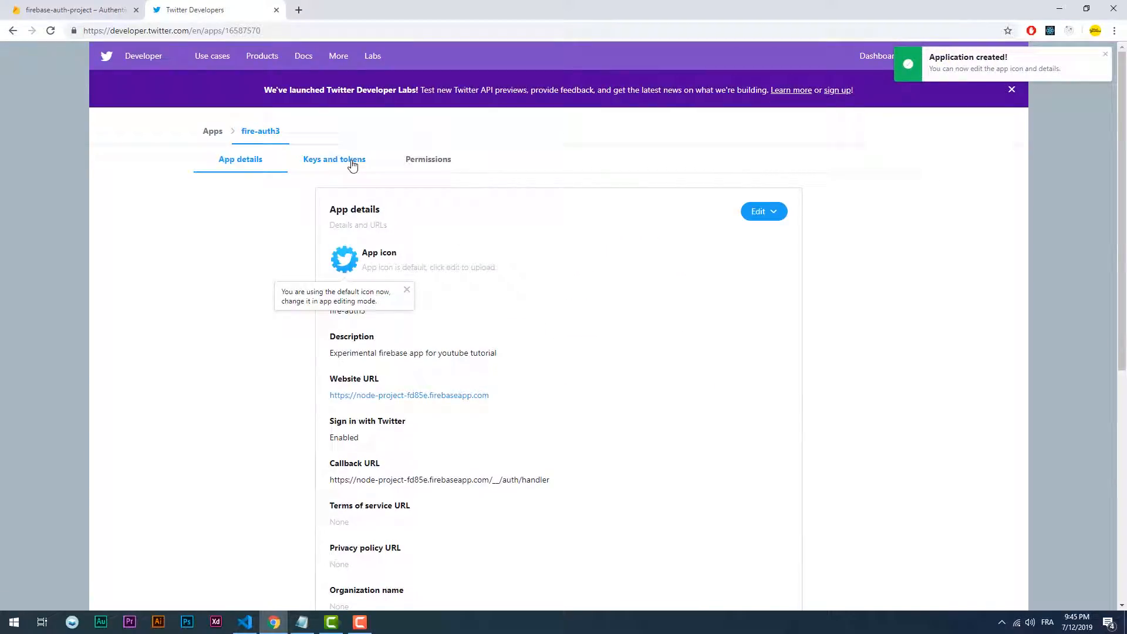
left_click(334, 159)
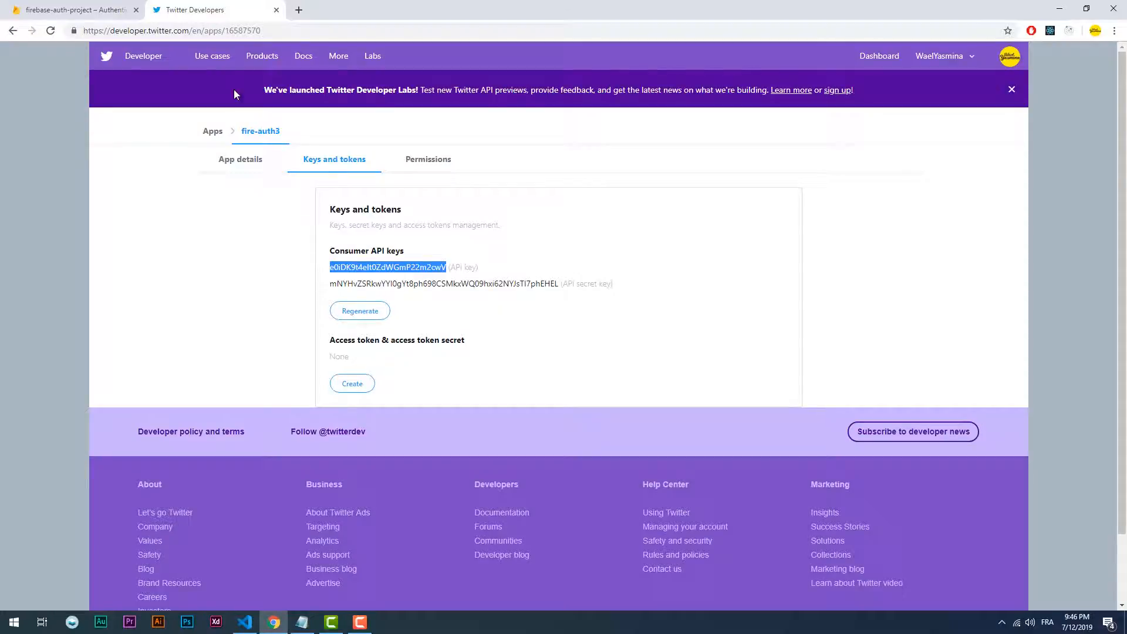
- Paste the Twitter API key and secret into Firebase's Twitter provider and save
left_click(71, 10)
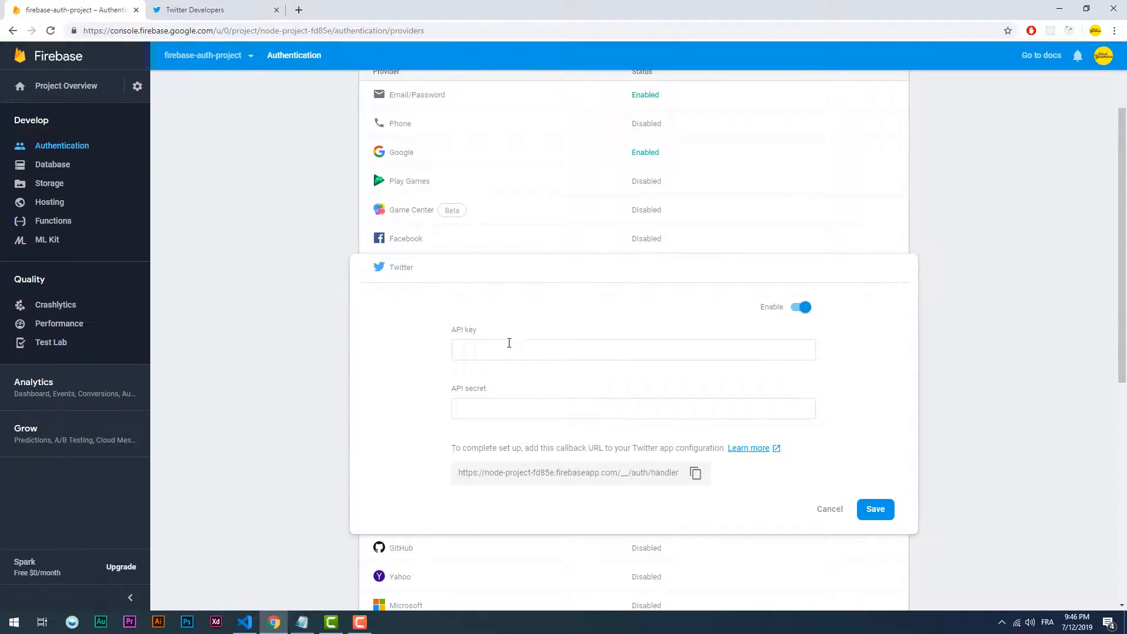
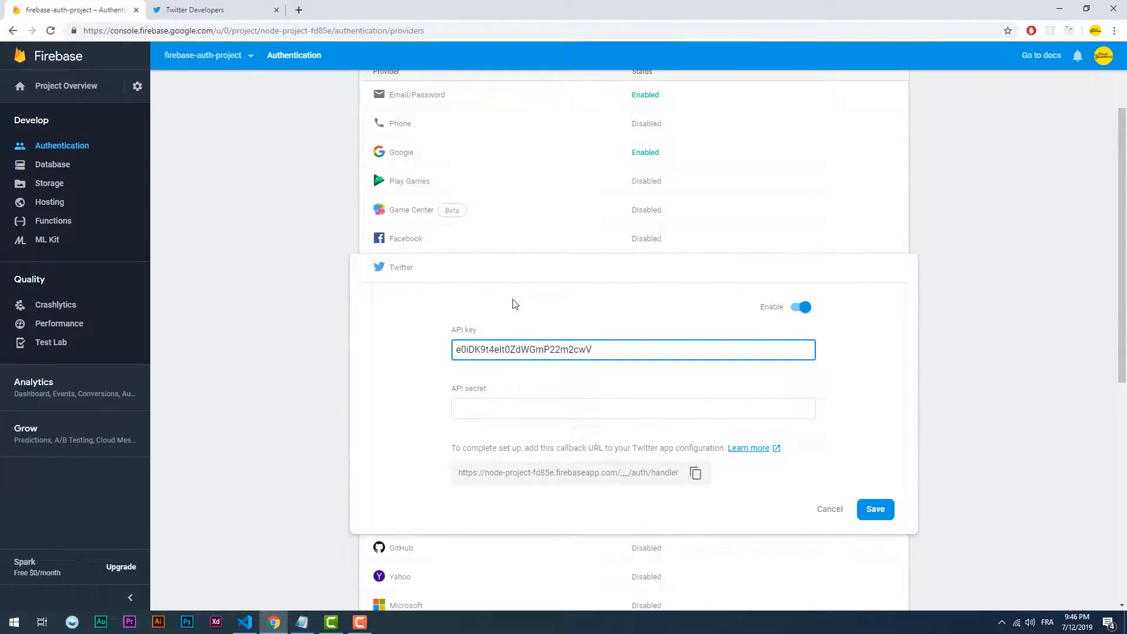
left_click(211, 9)
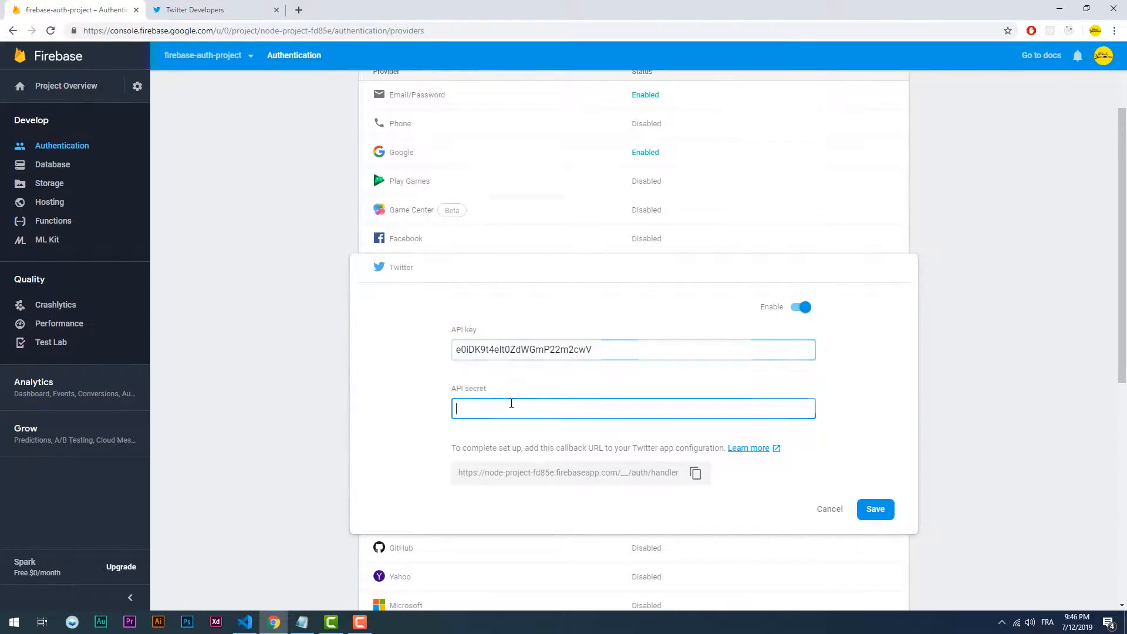
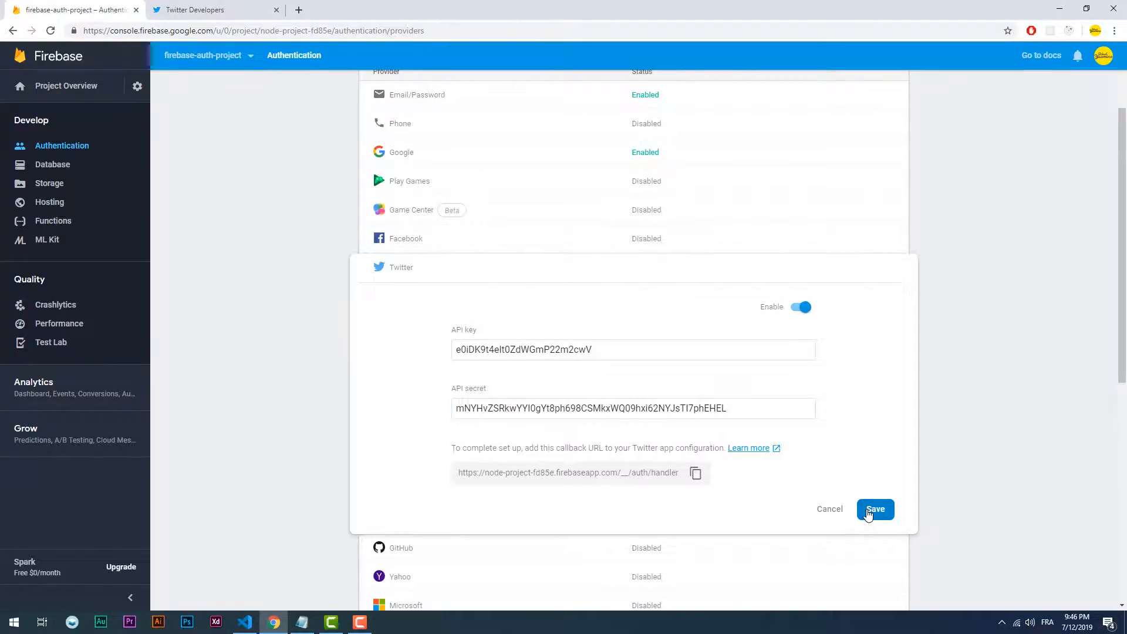
left_click(874, 509)
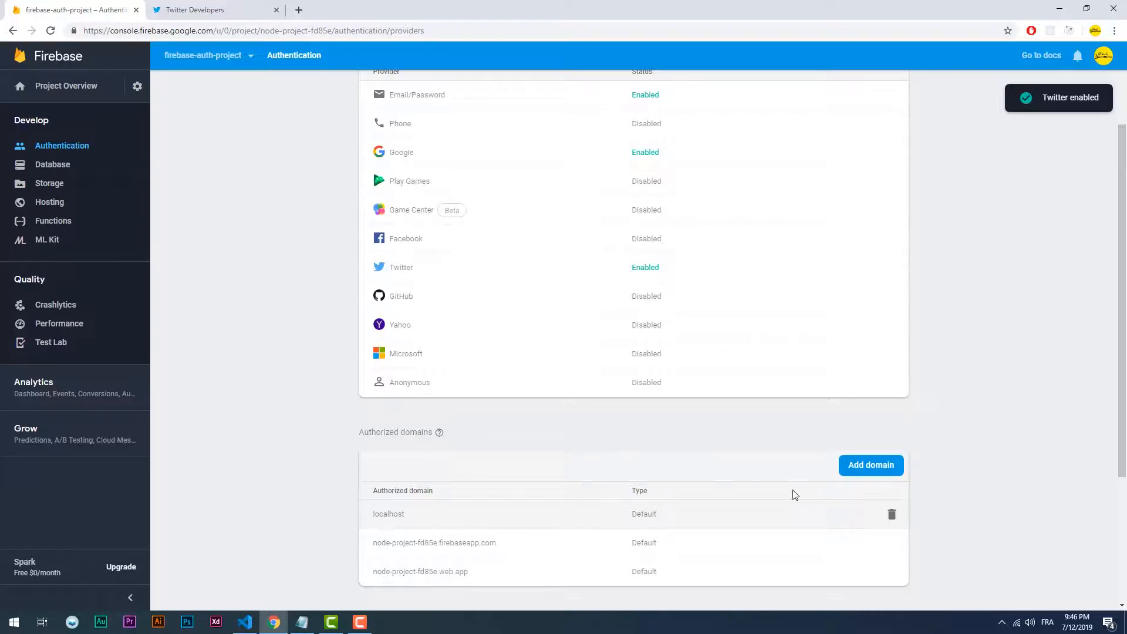
left_click(244, 622)
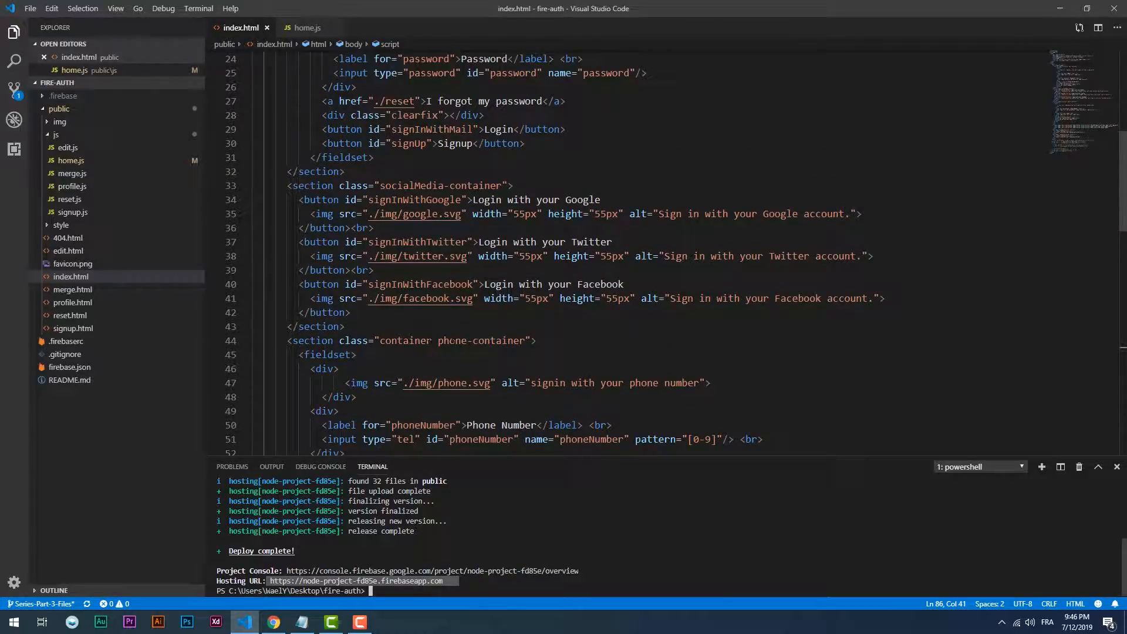
- Attach a click listener to signInWithTwitterButton in home.js
double_click(415, 241)
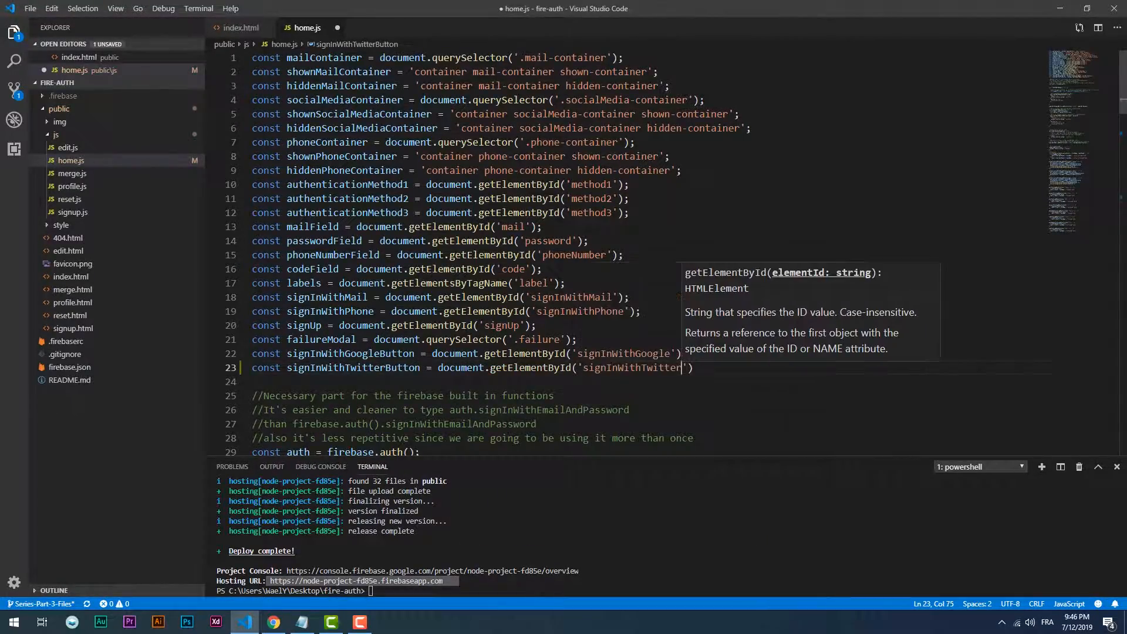
double_click(352, 309)
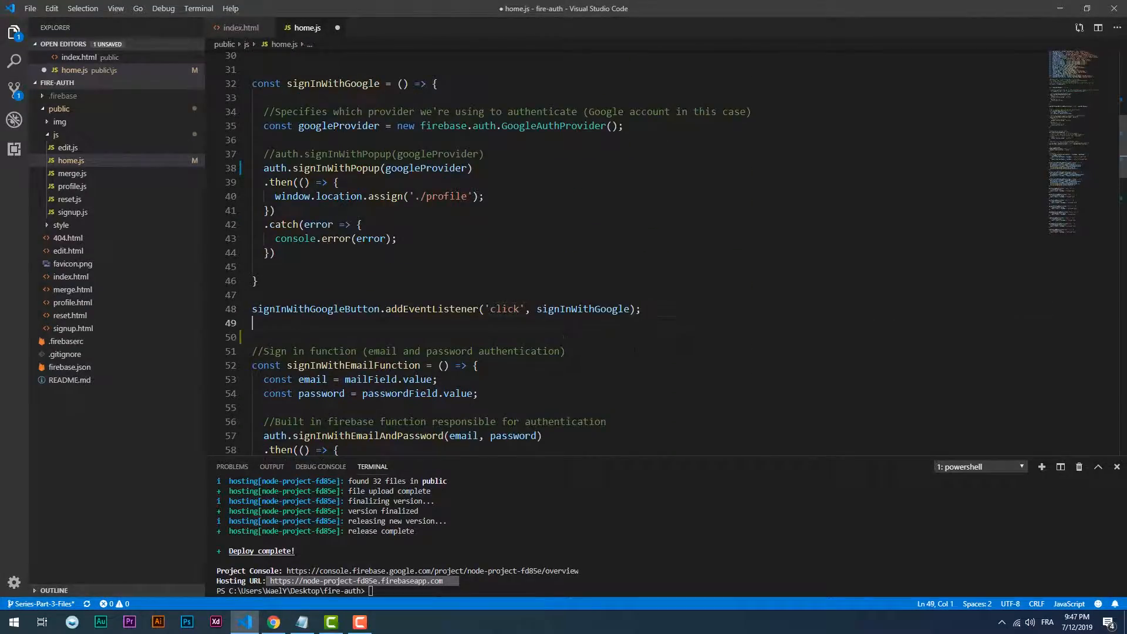
type("signInWithTwitterButton.a")
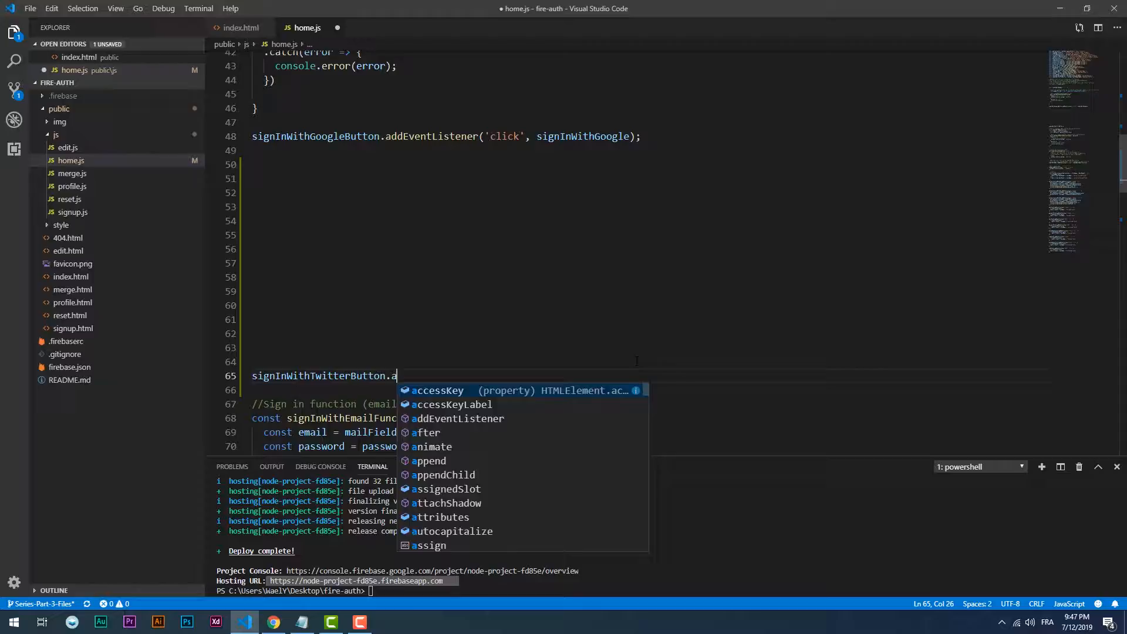
type("addEventListener('click', signInWithTwitter);")
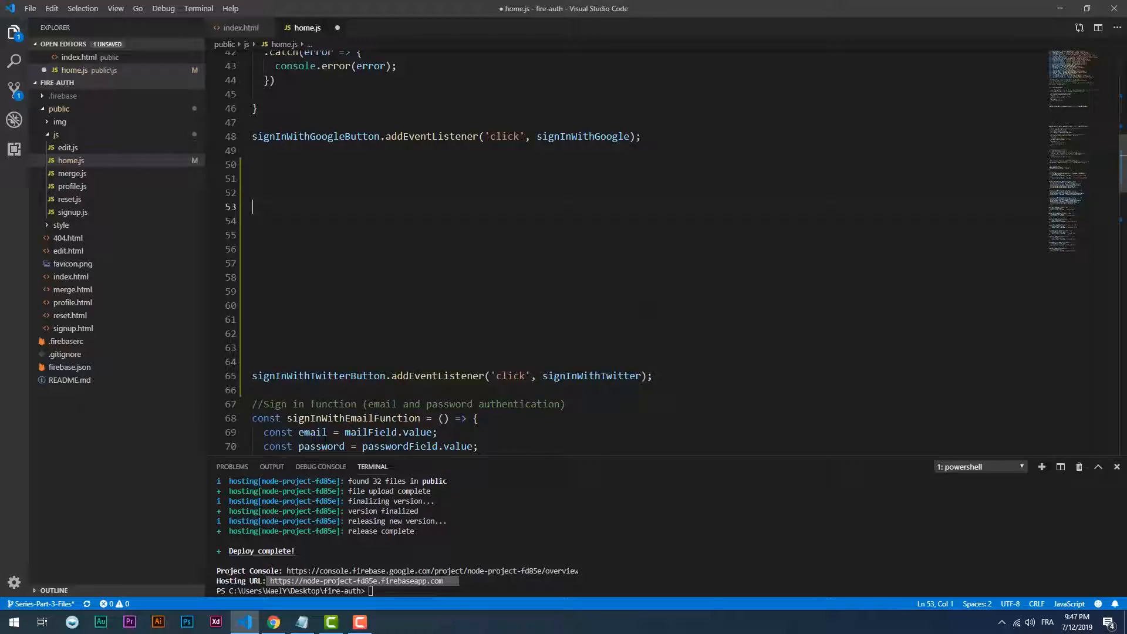
- Declare an empty const signInWithTwitter = () => { } arrow function
type("const")
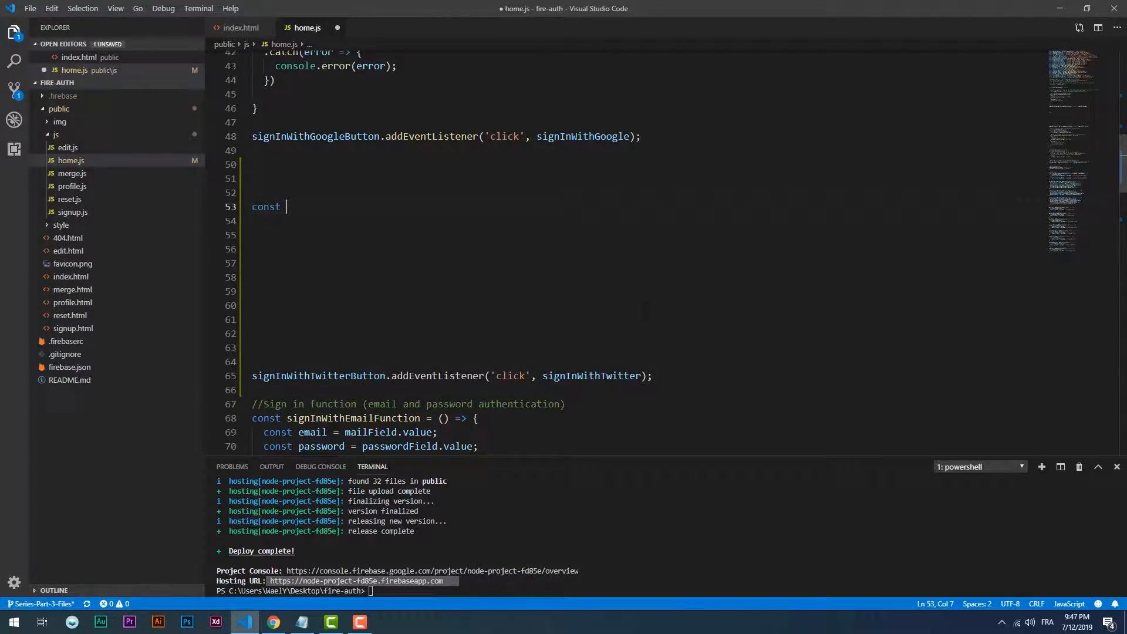
type("signInW")
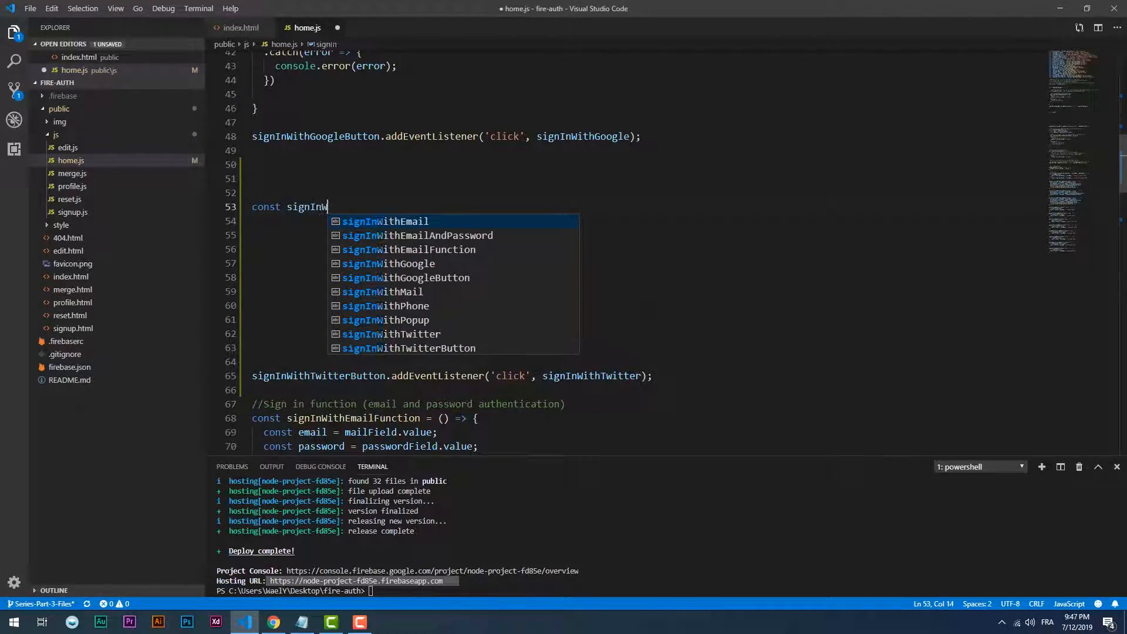
type("ithTwitter")
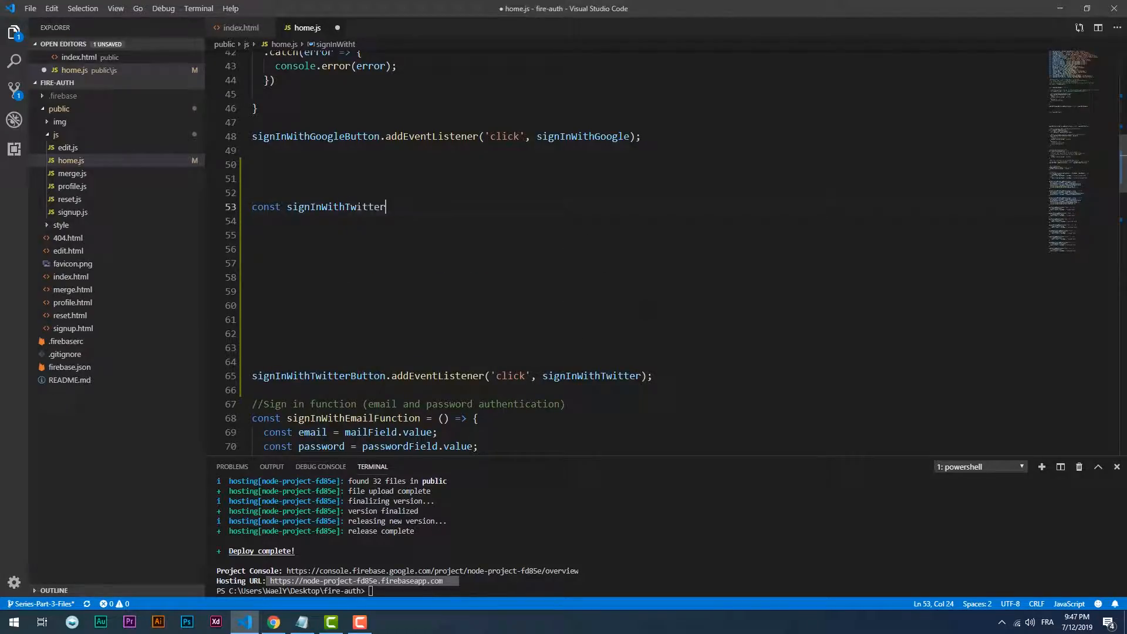
type("= () => {")
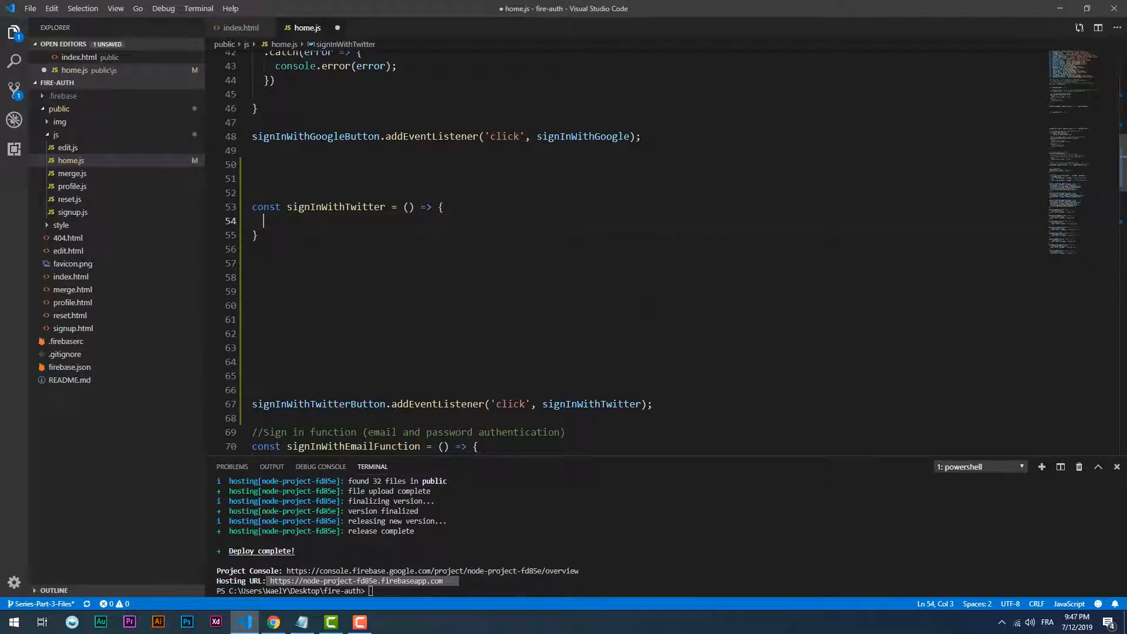
- Create a twitterProvider with new firebase.auth.TwitterAuthProvider() inside signInWithTwitter
type("const t")
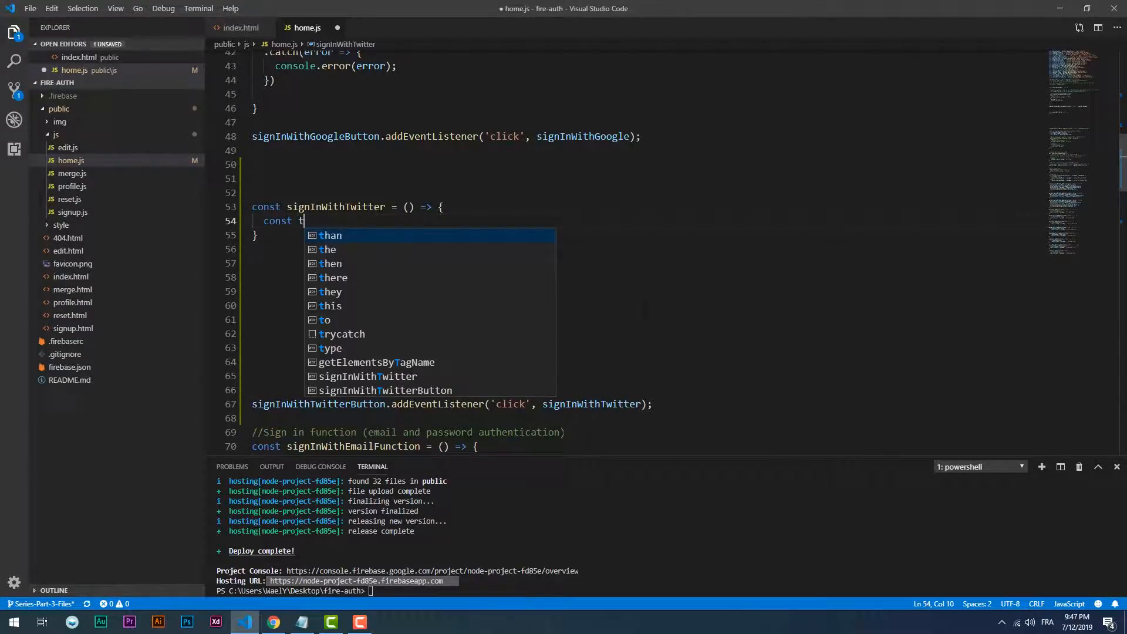
type("witterProvider")
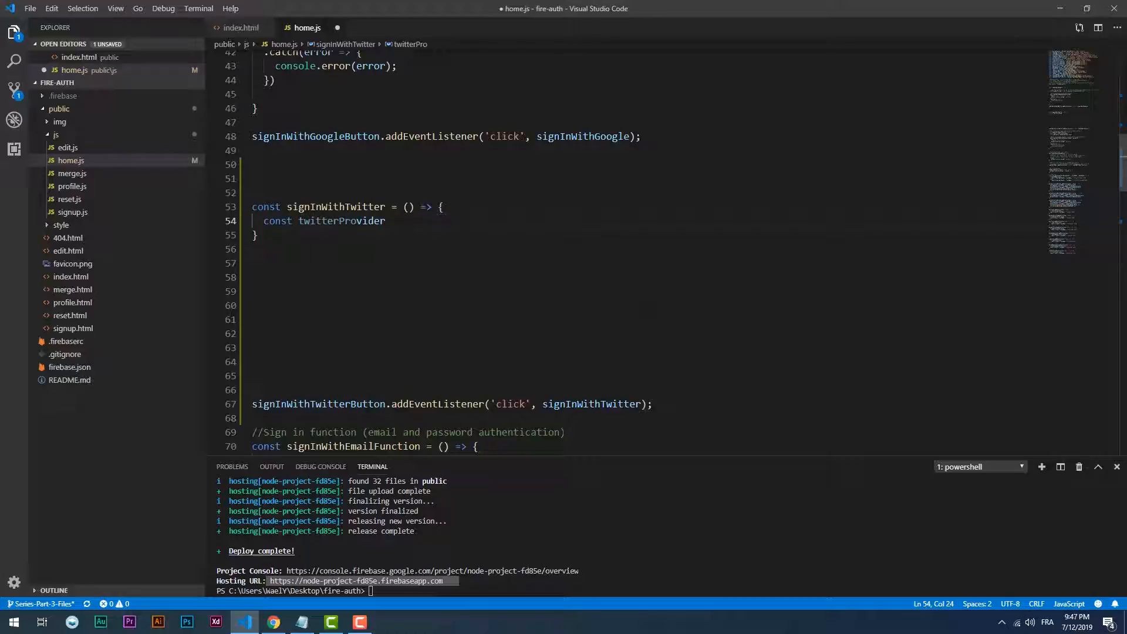
type("= new")
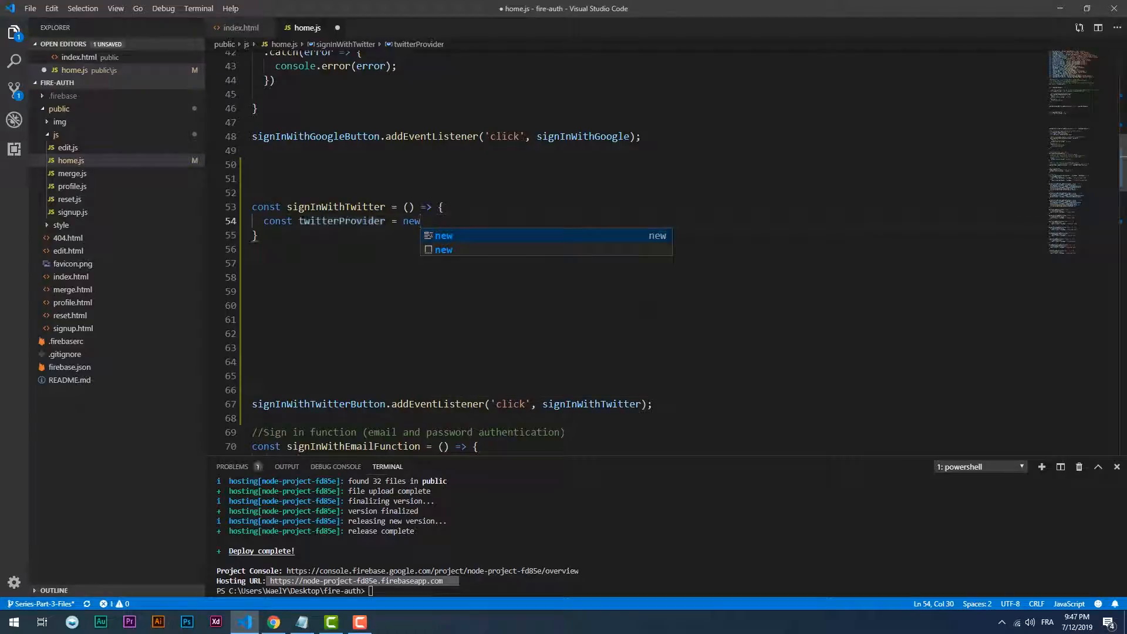
type("firebas")
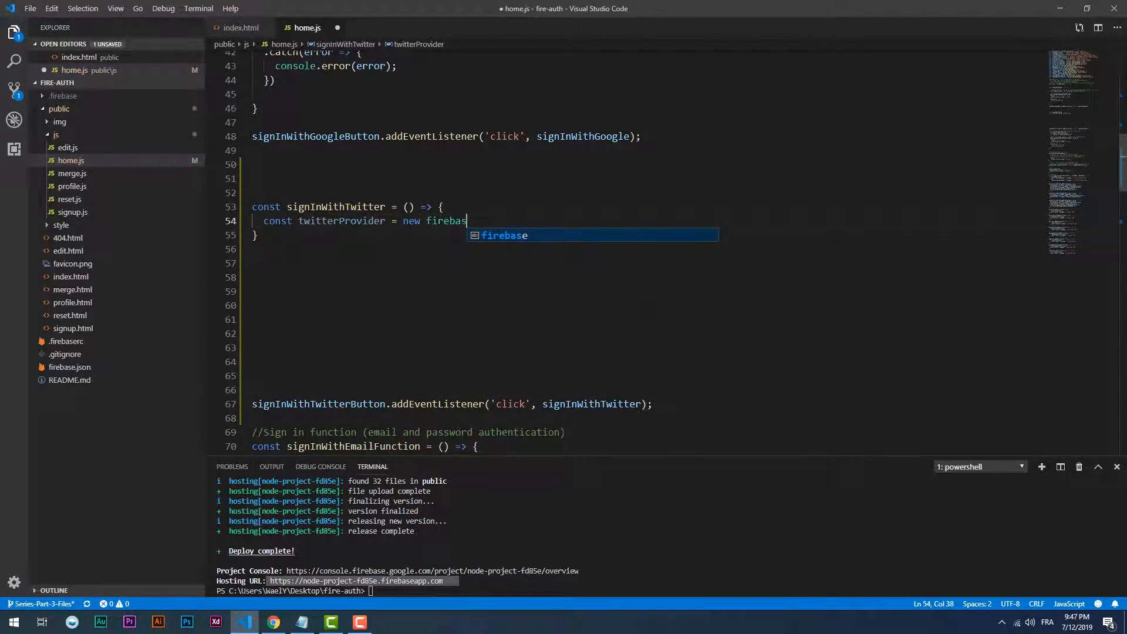
type(".aut")
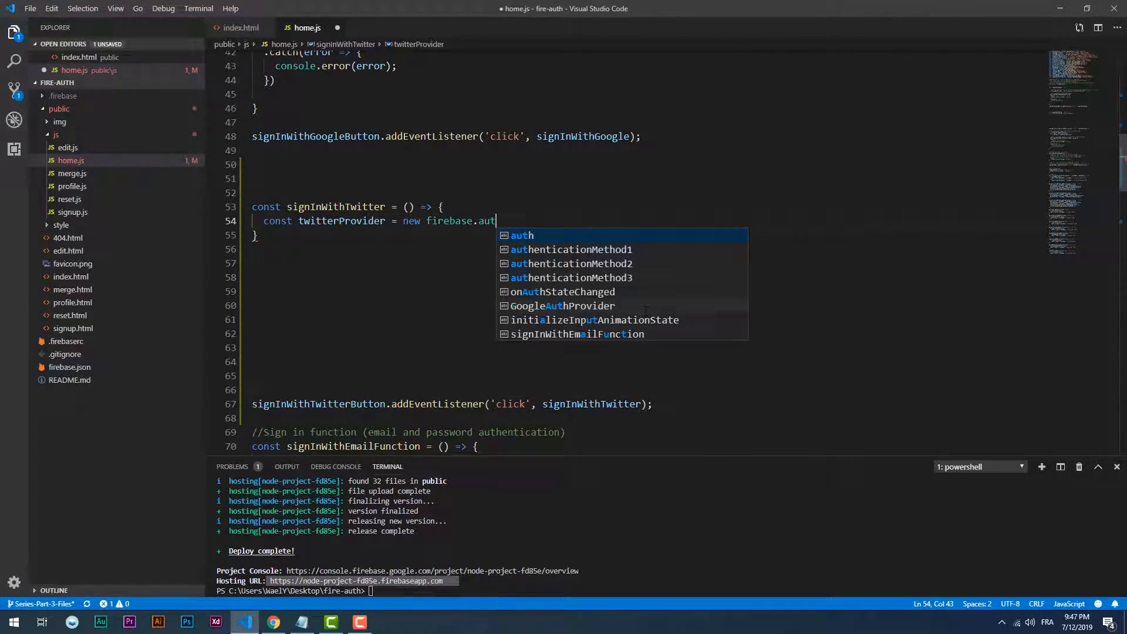
type(".")
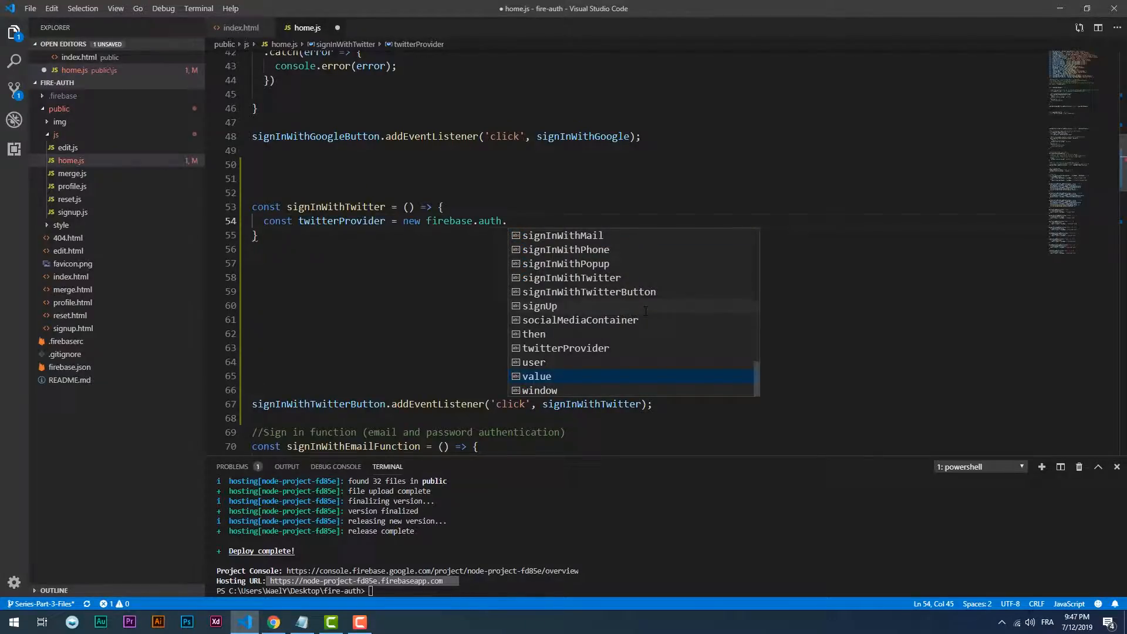
type("Twitter")
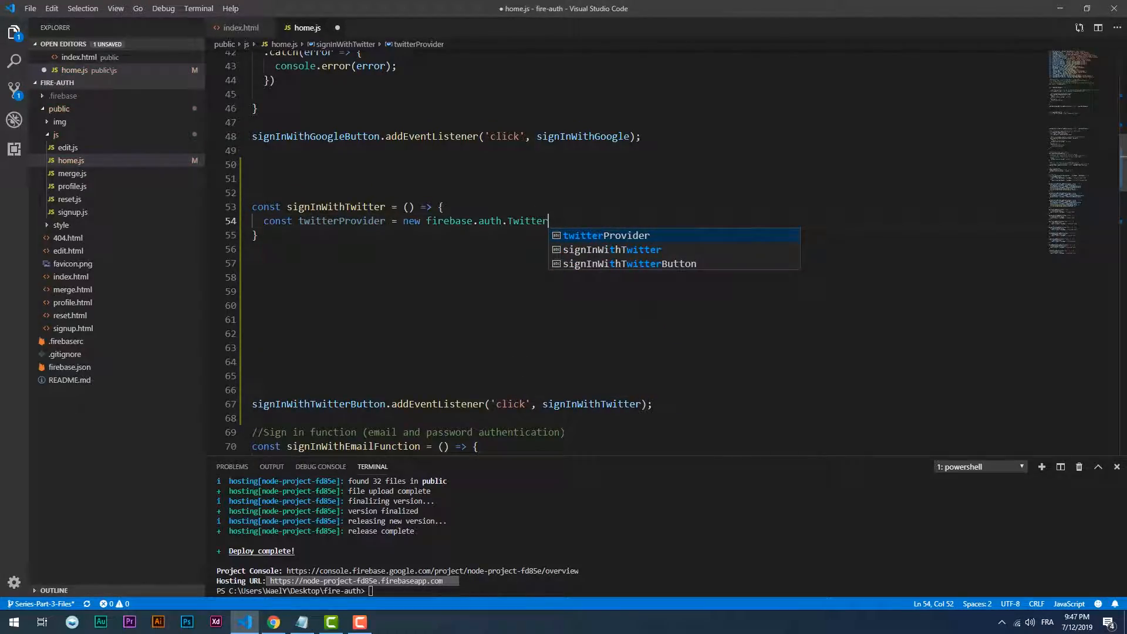
type("AuthPr")
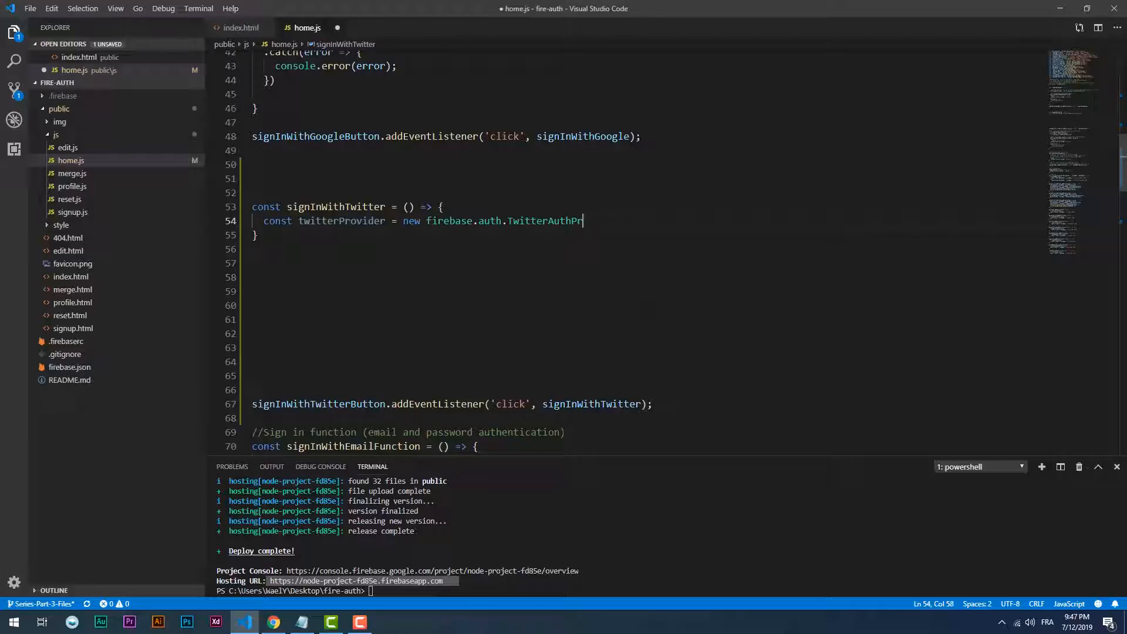
type("ovider();")
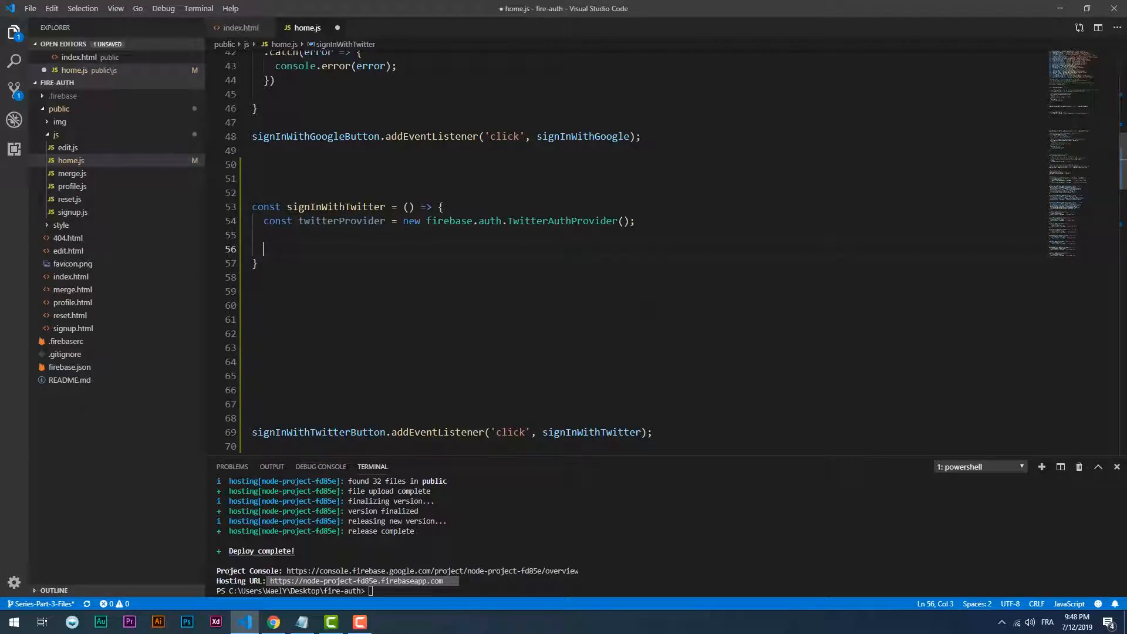
- Call auth.signInWithPopup(twitterProvider), redirecting to './profile' and logging errors with console.error
type("auth")
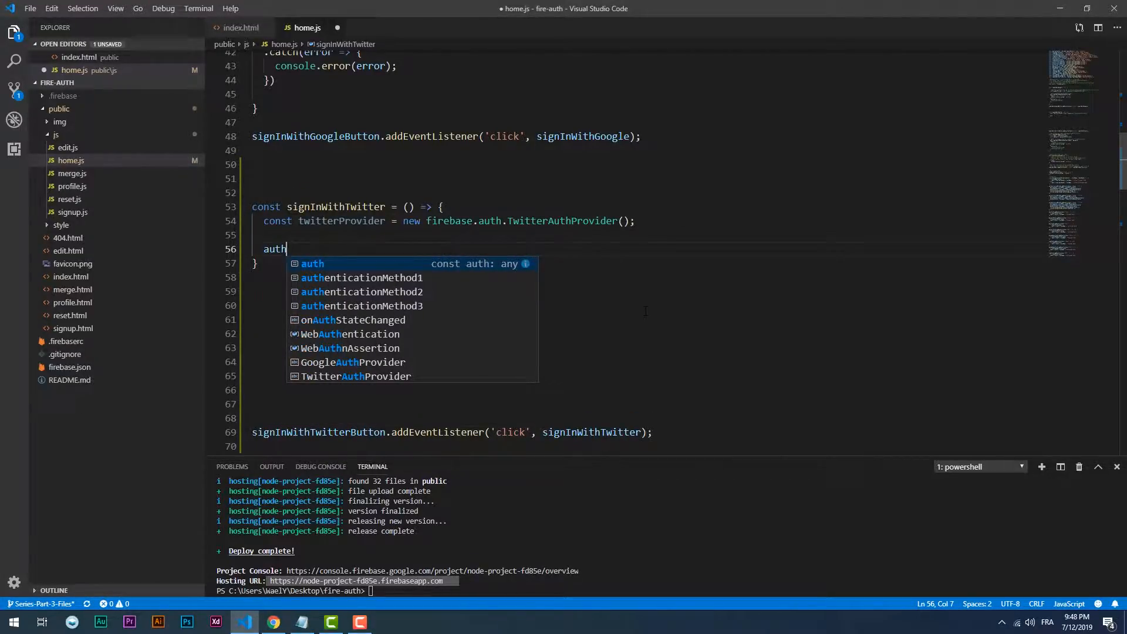
type(".signI")
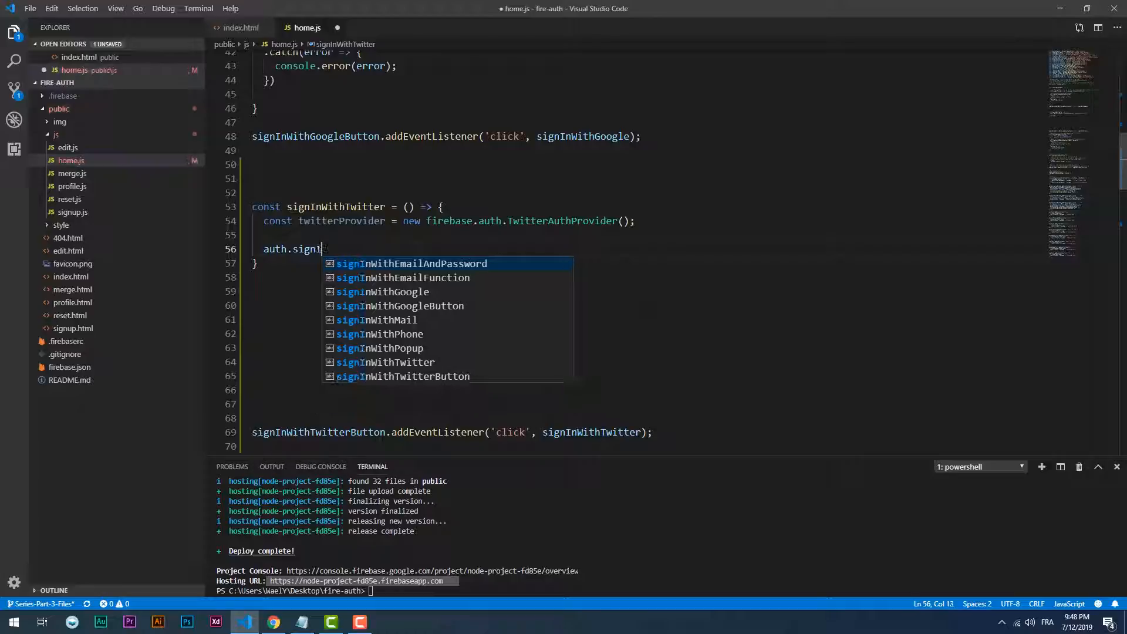
type("nWith")
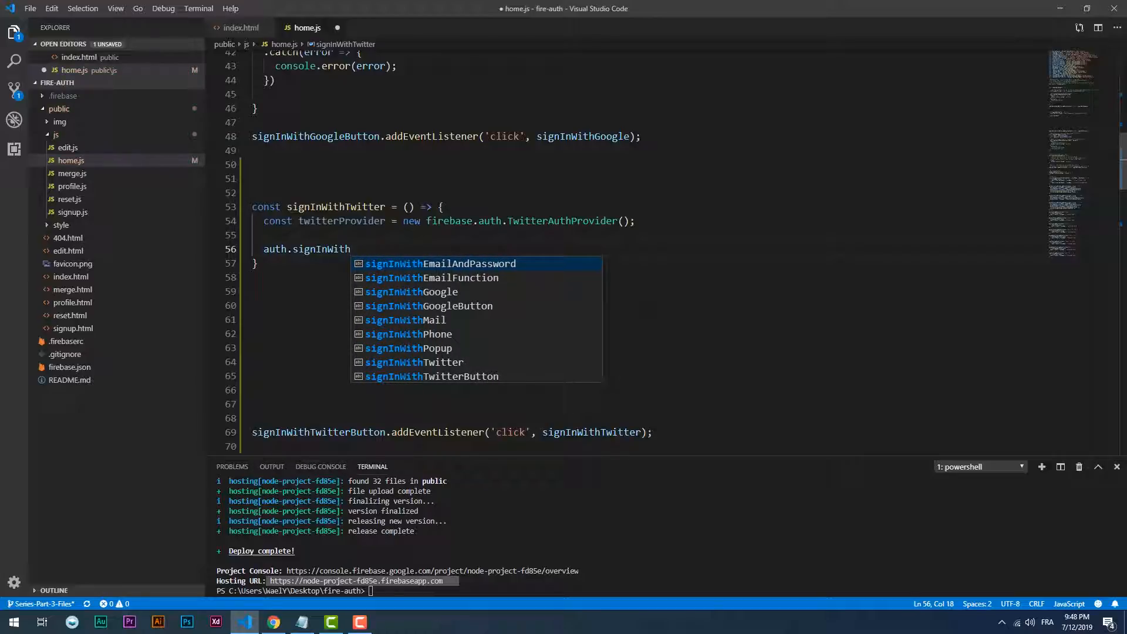
type("Popup(")
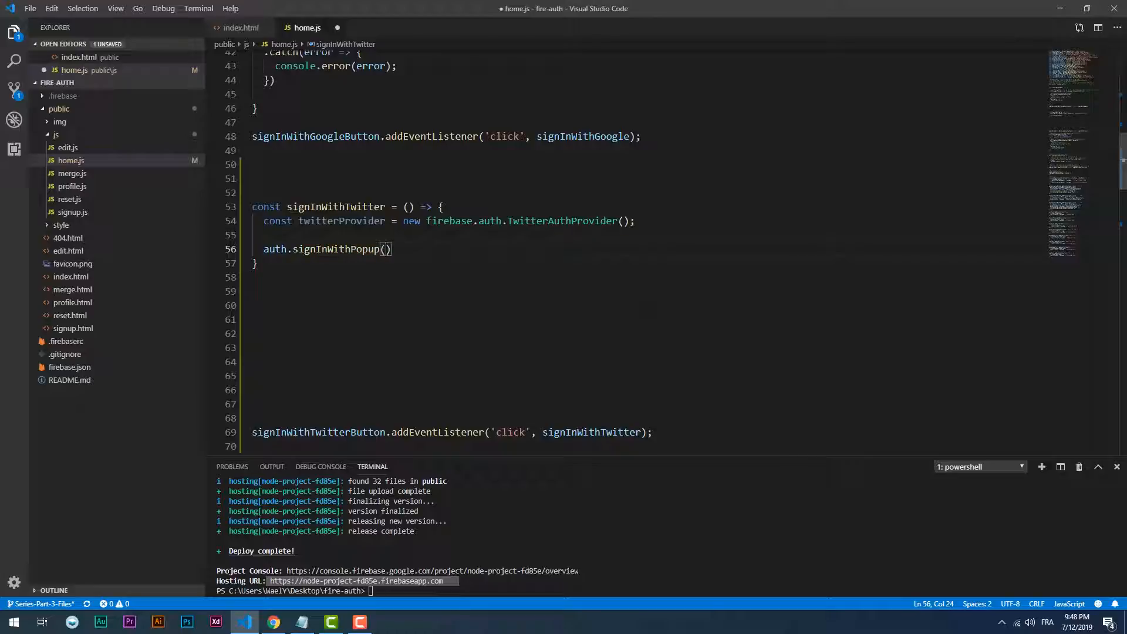
type("twitterProvider")
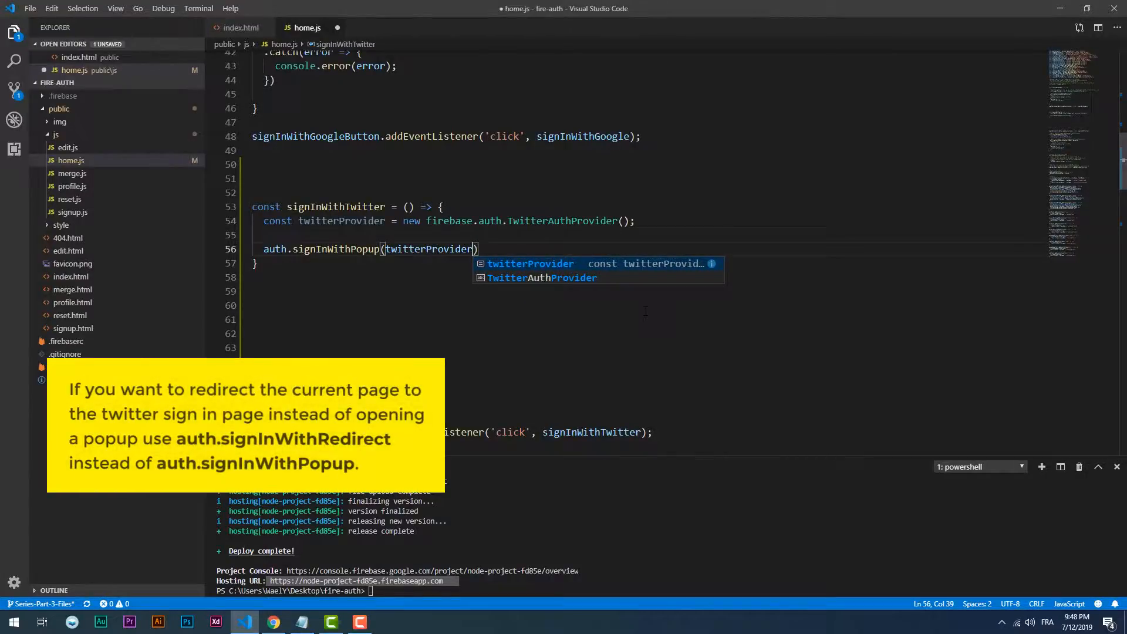
type(".then(")
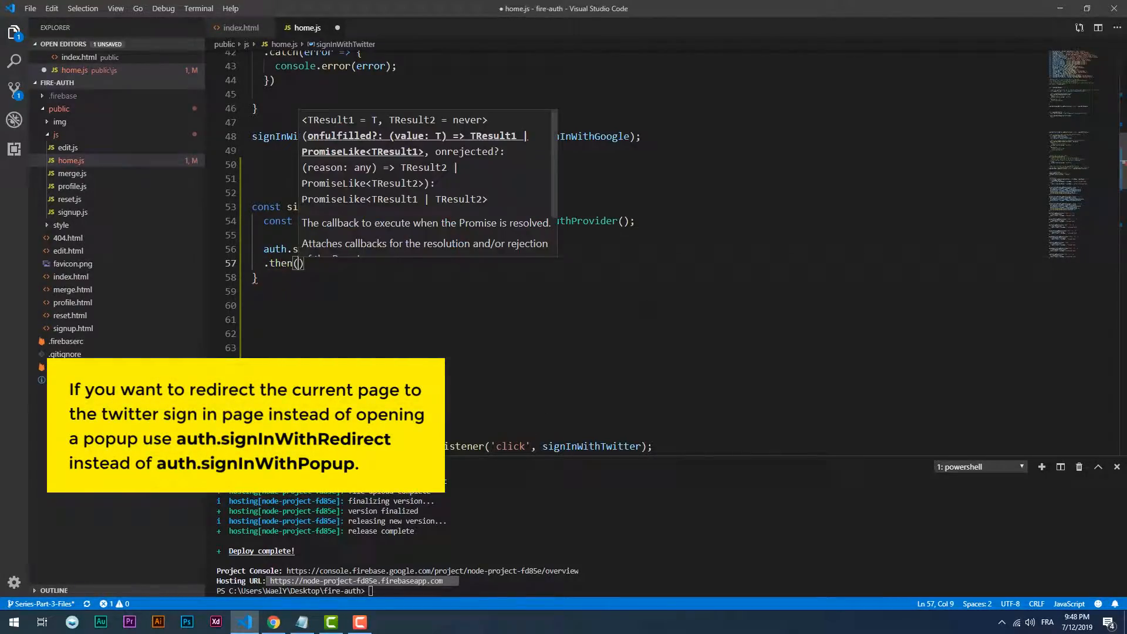
type("widn")
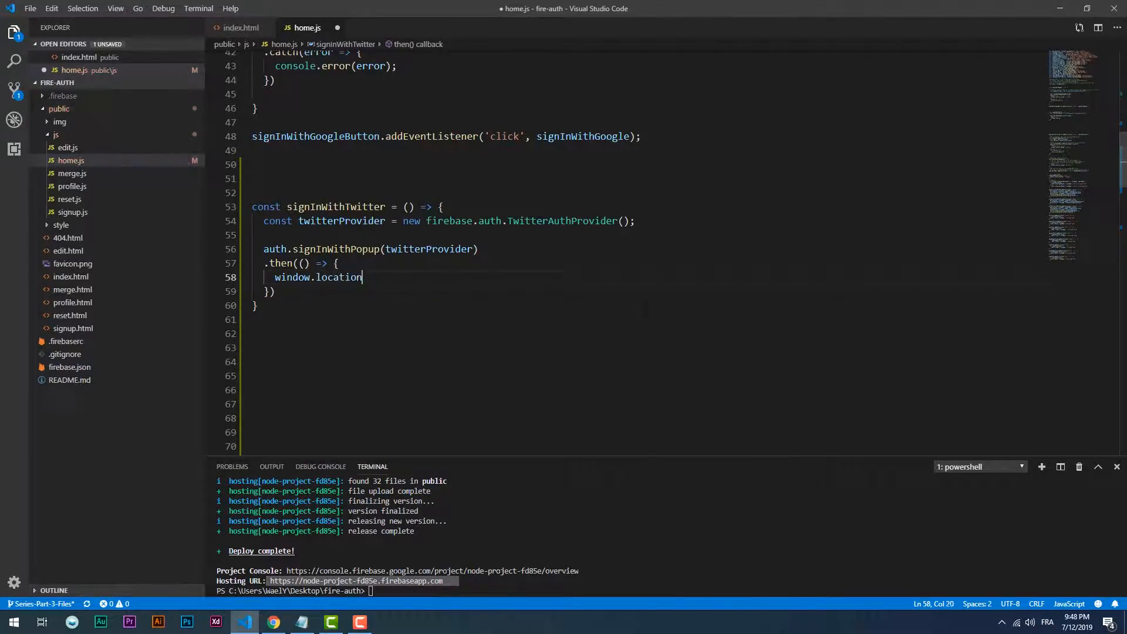
type(".assign('./')")
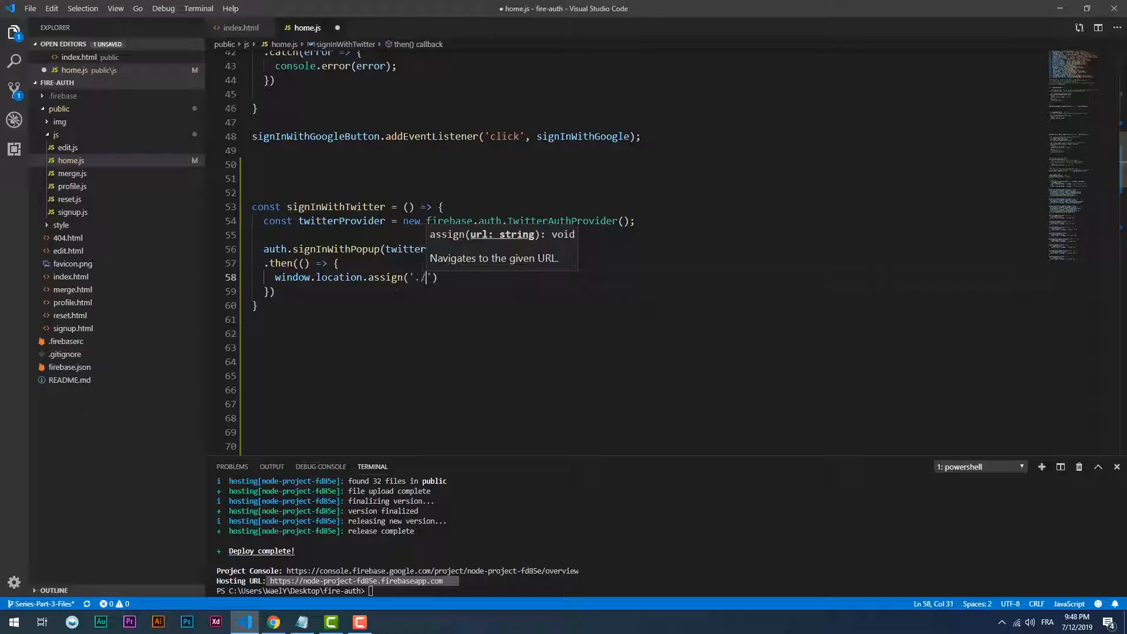
type("profile")
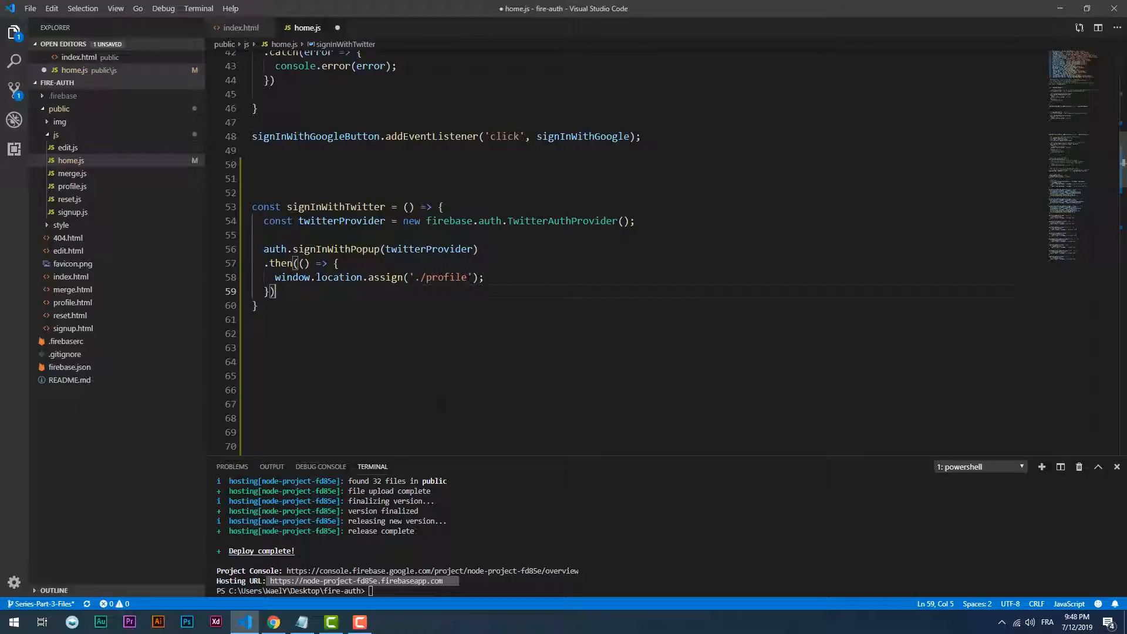
type(".catch(error => {")
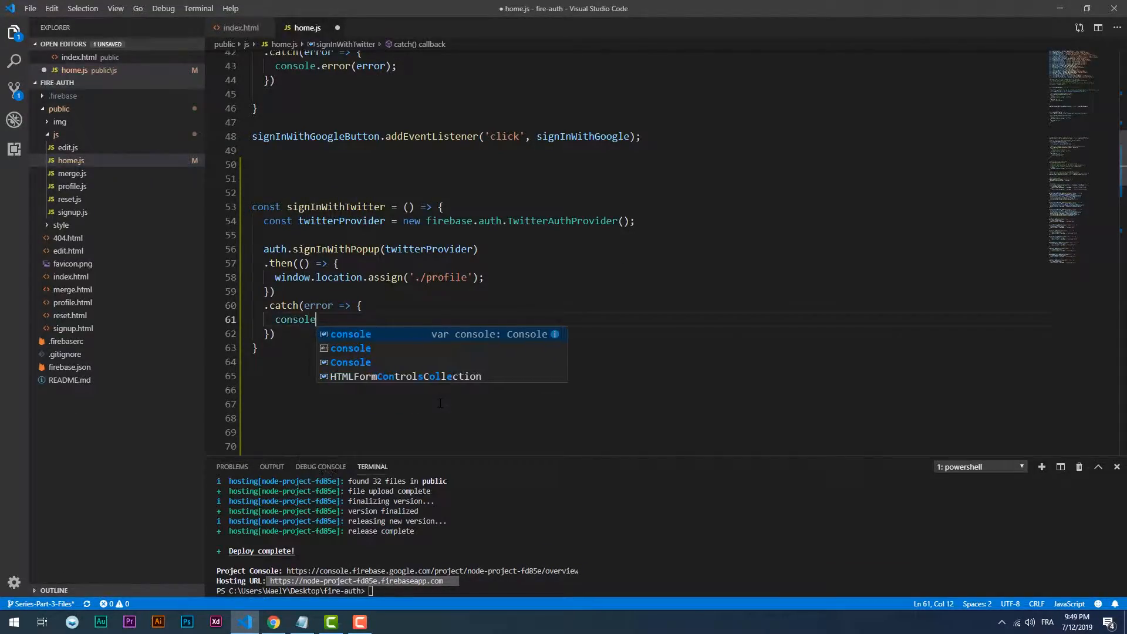
type(".error(error);")
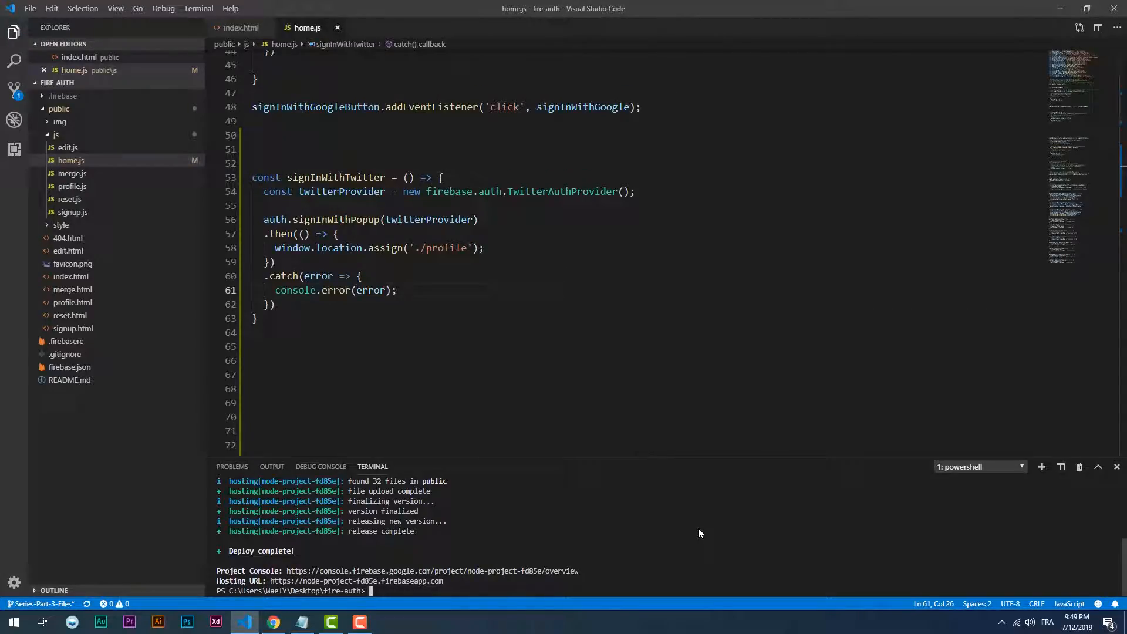
type("fire")
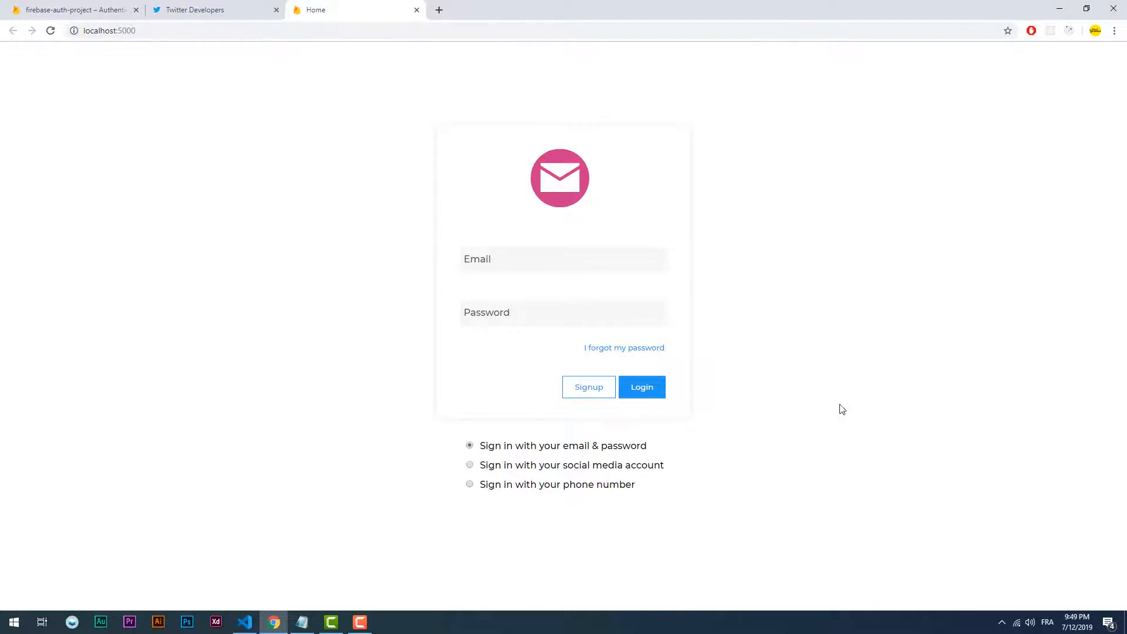
- Log in with Twitter, authorize fire-auth3 to reach the profile page, then show fire-auth's branch list
key("F12")
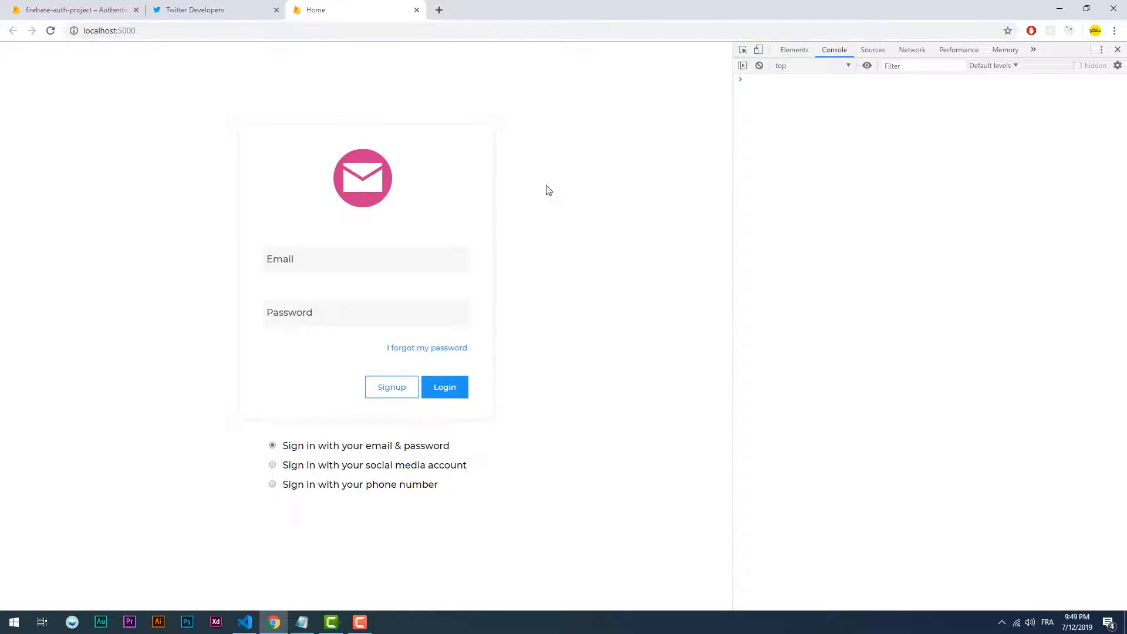
mouse_move(387, 407)
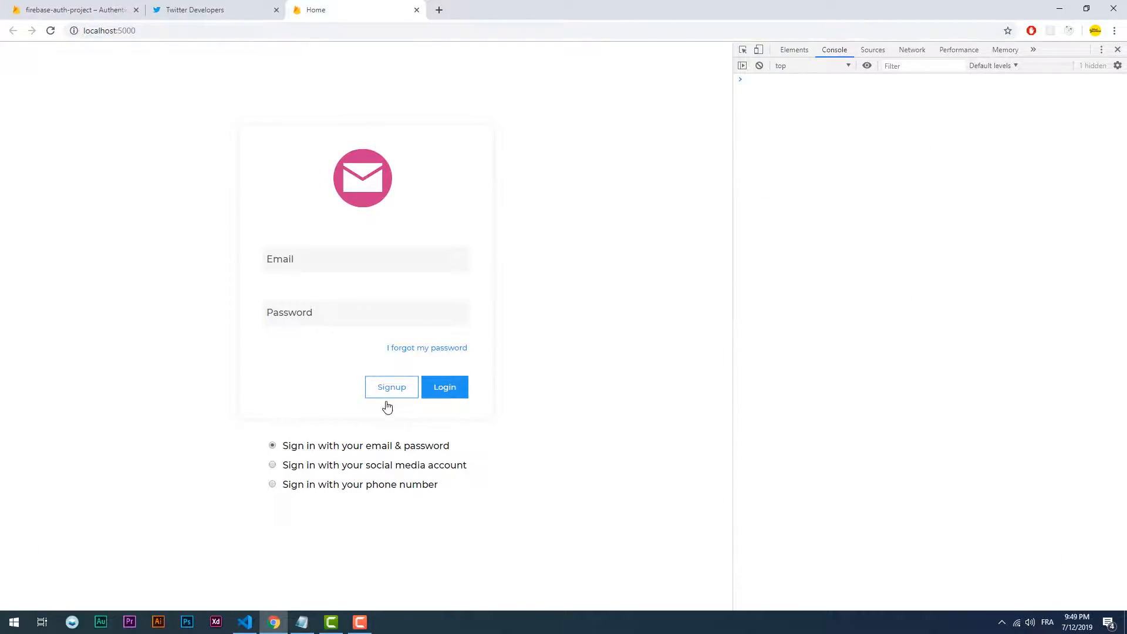
left_click(272, 465)
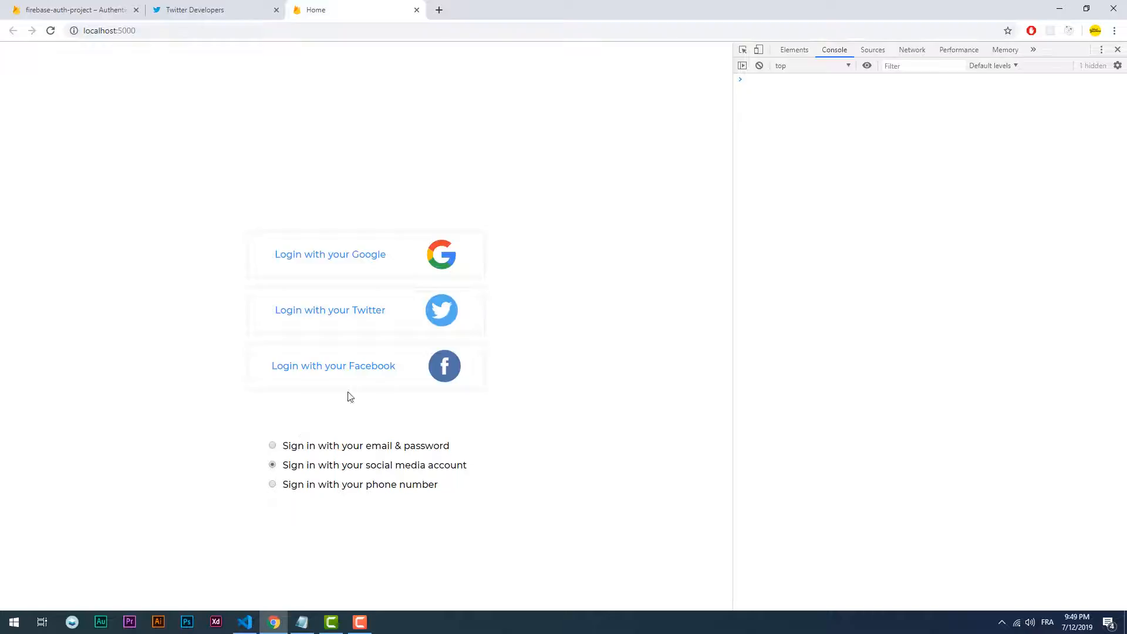
left_click(329, 310)
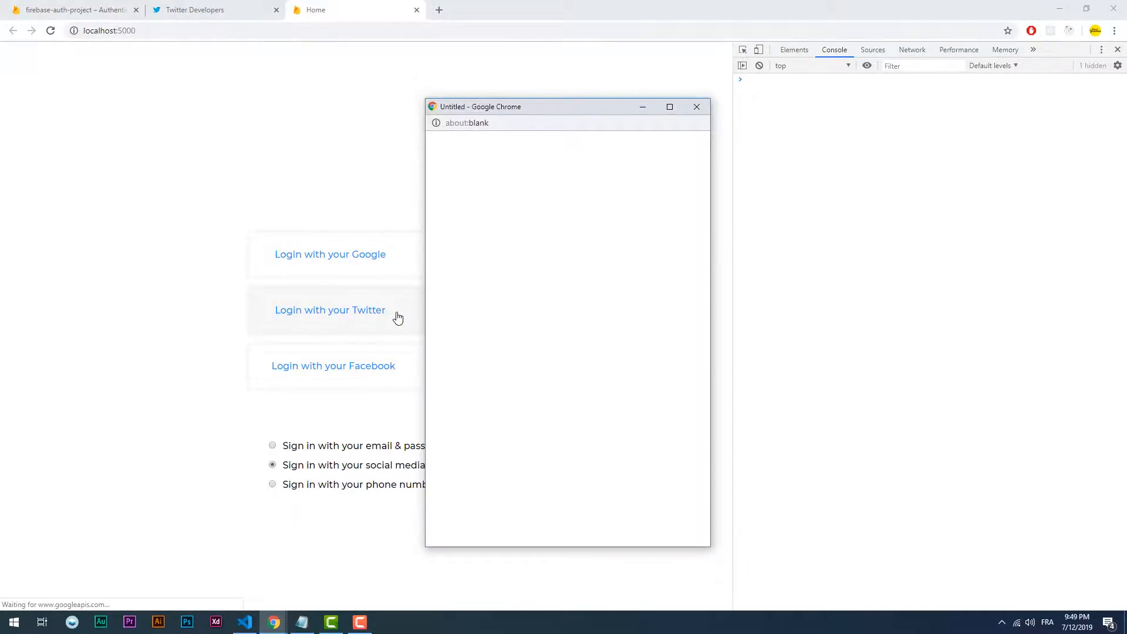
left_click(330, 310)
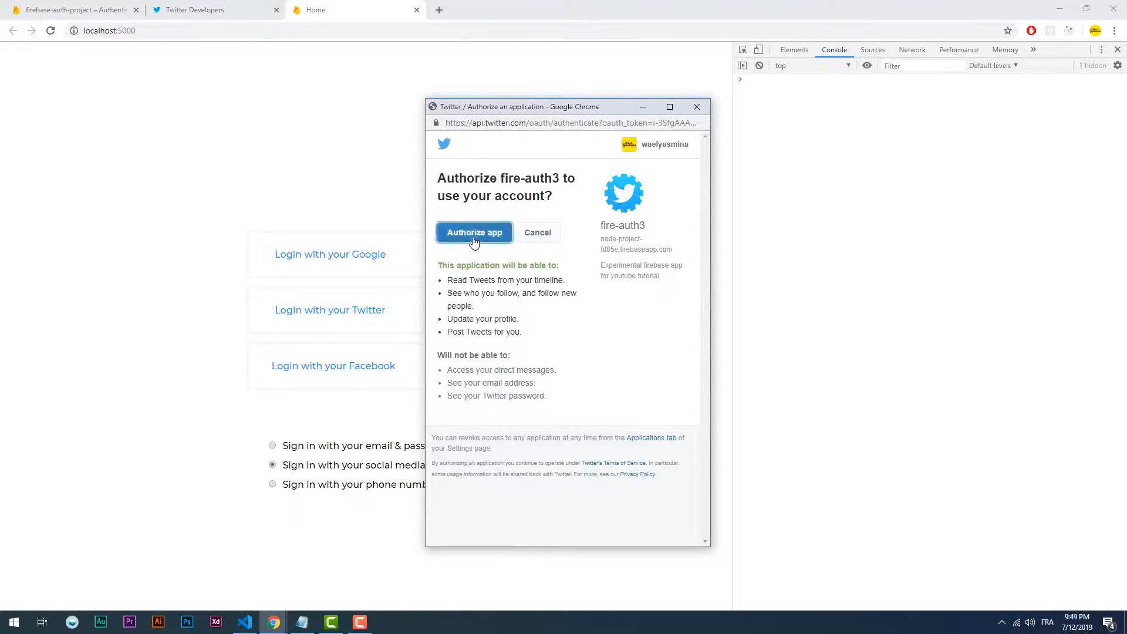
left_click(474, 233)
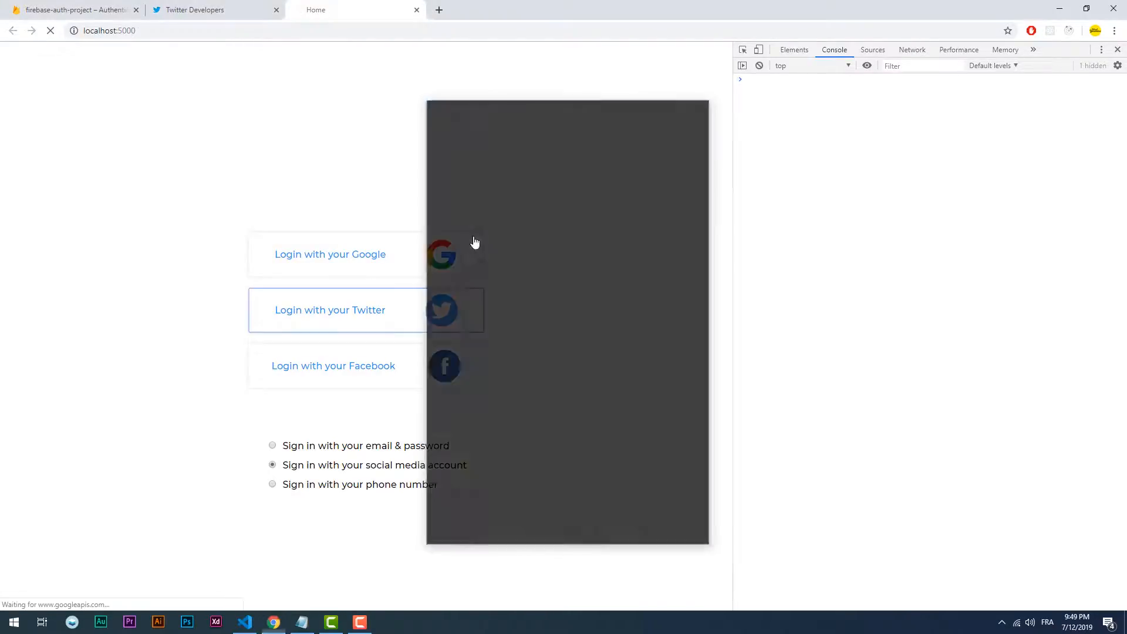
left_click(330, 310)
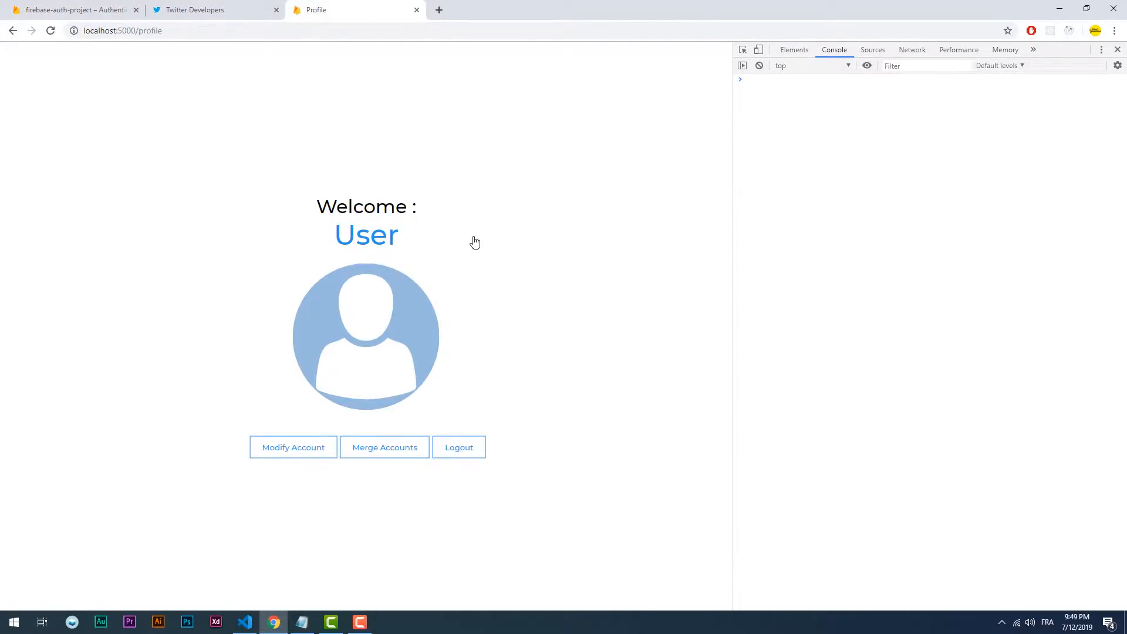
left_click(301, 288)
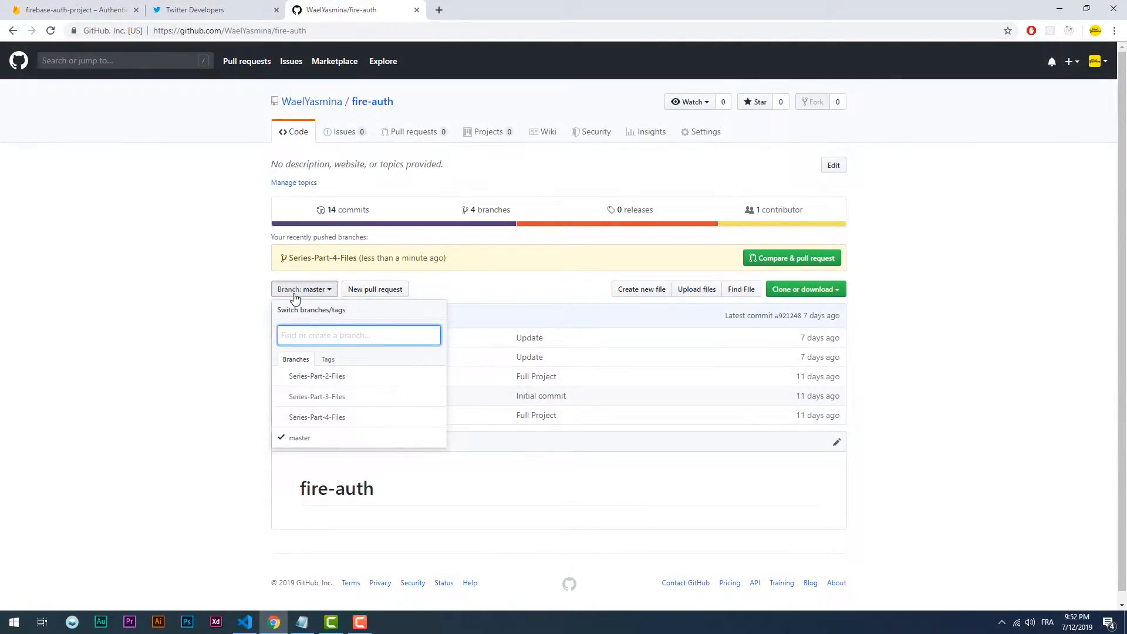
mouse_move(317, 417)
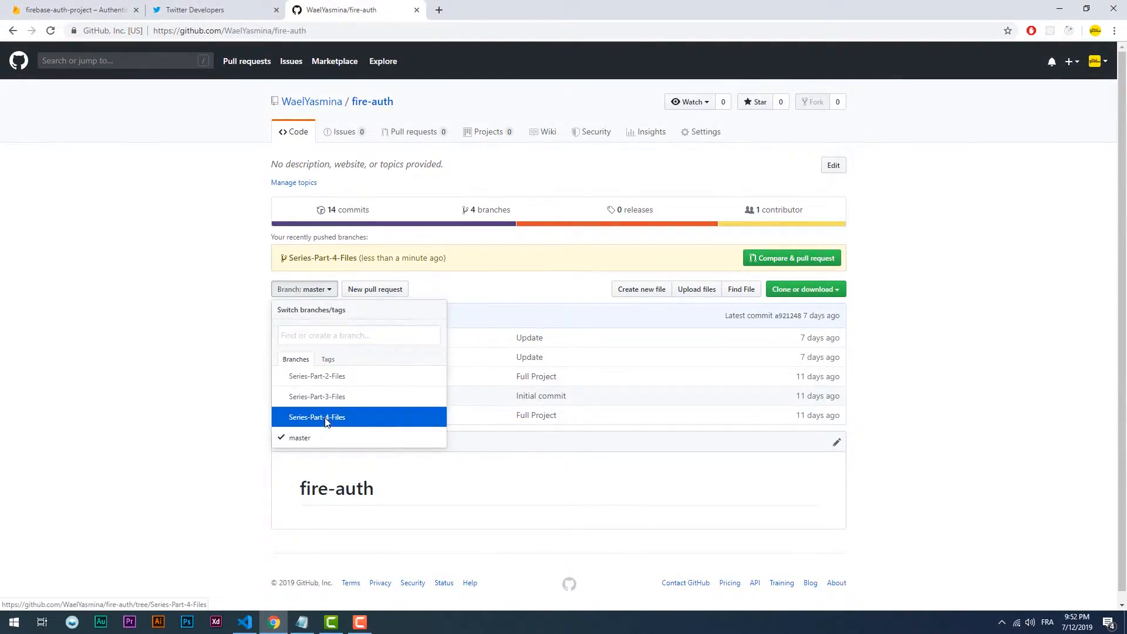